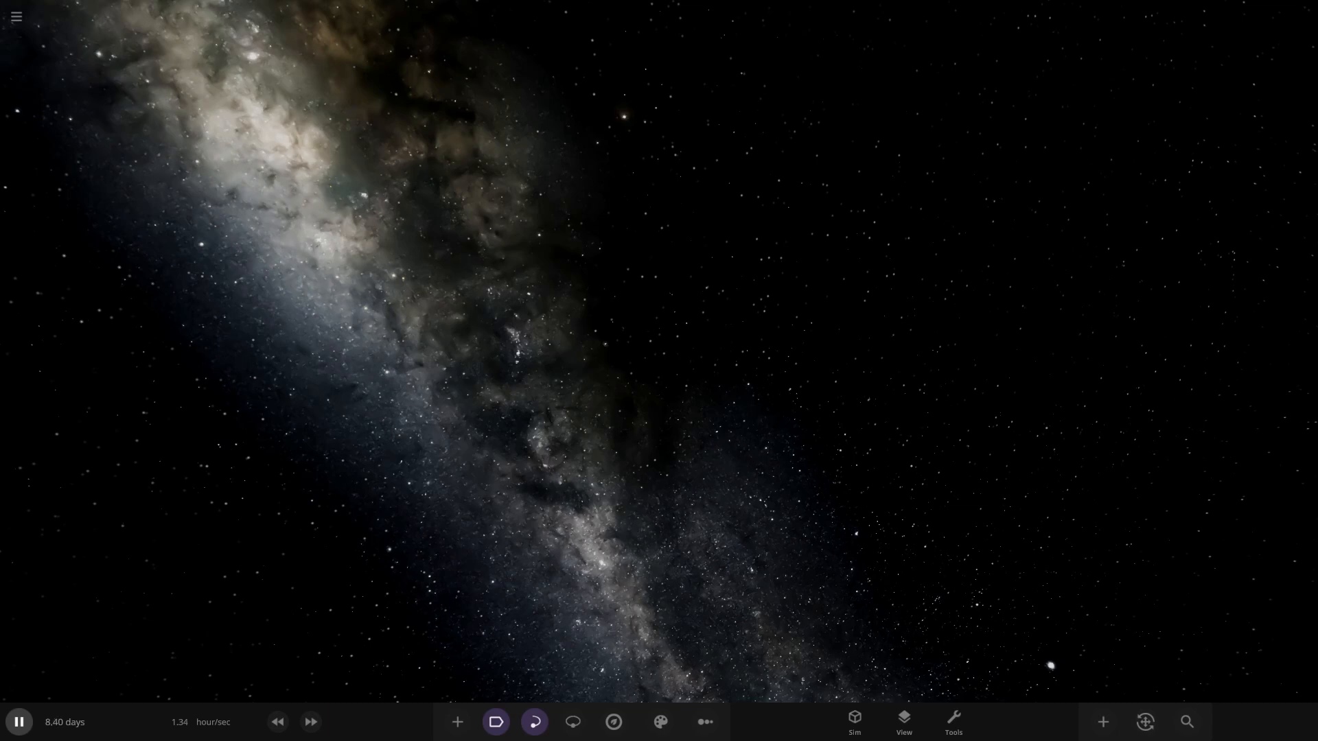
- Show the Workshop's Subscribed list of simulations over the starfield scene
left_click(15, 16)
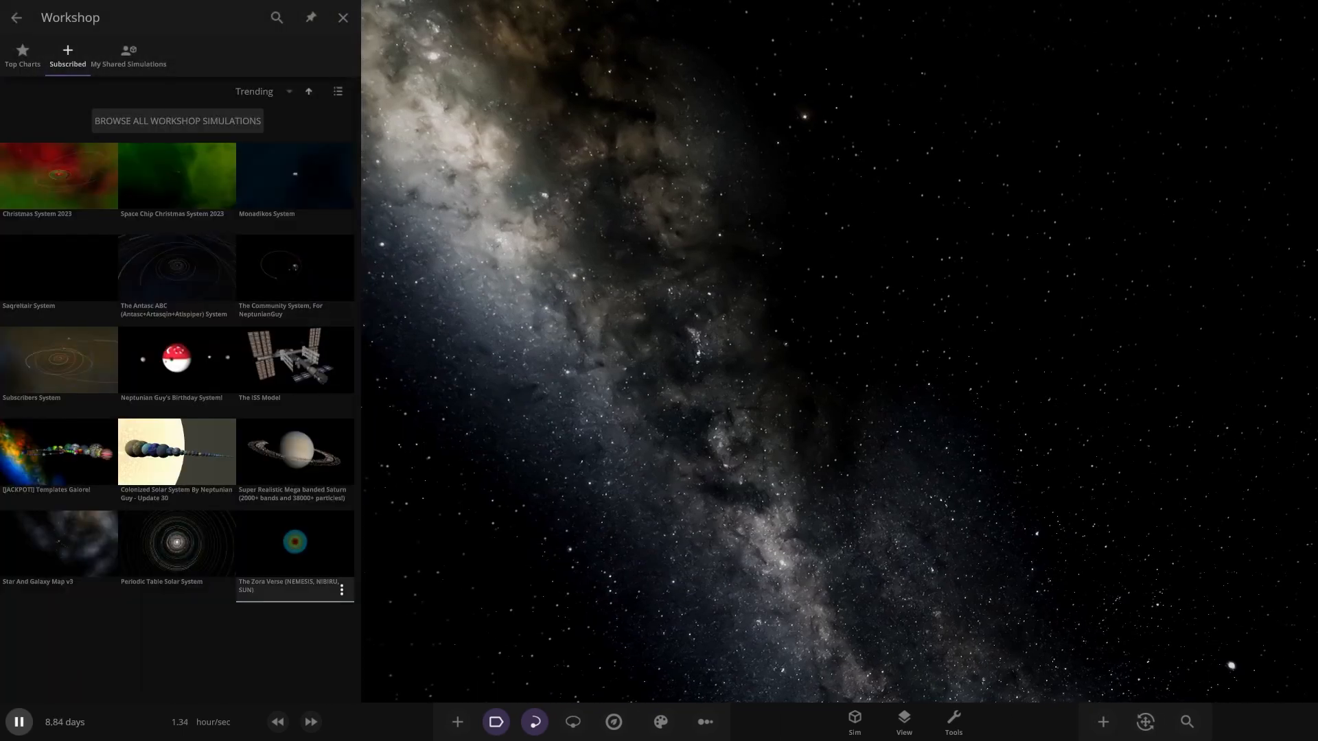
- Load The Zora Verse (NEMESIS, NIBIRU, SUN) simulation from the Subscribed list
left_click(342, 16)
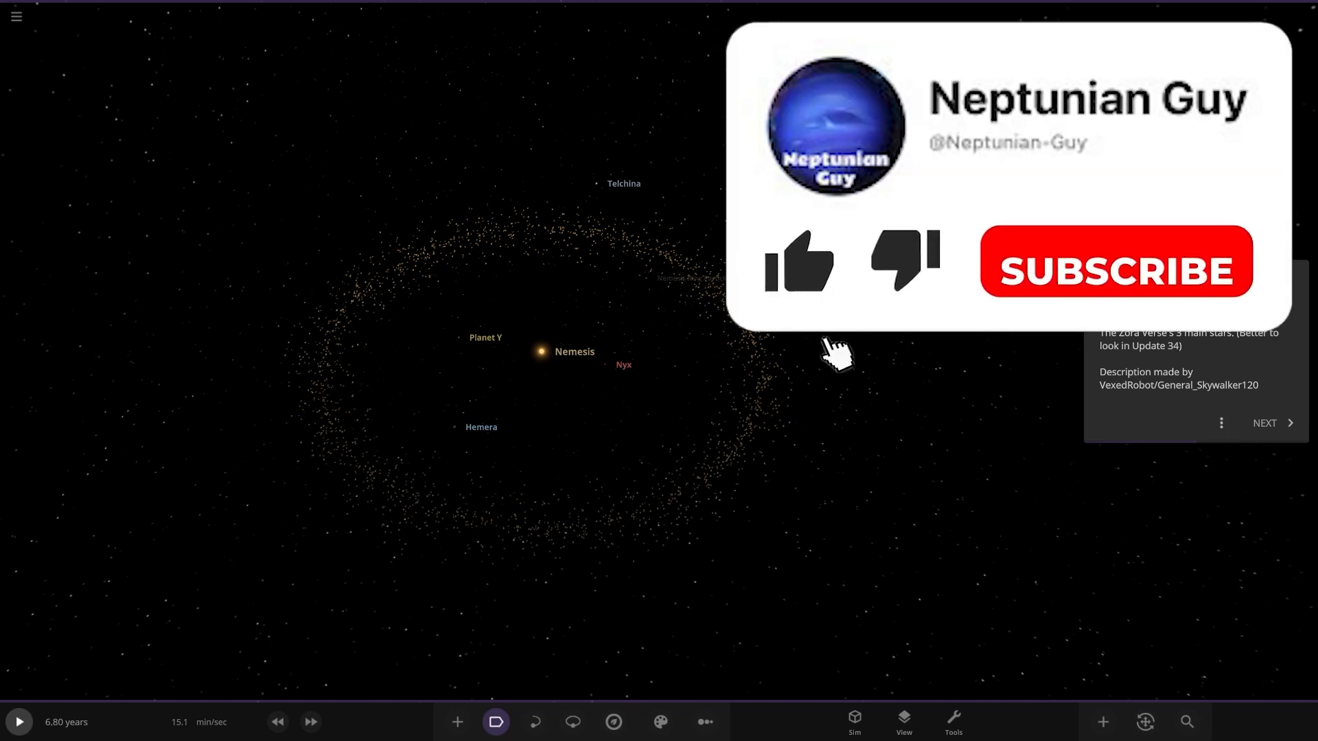
- Expand the info card to the full description of Nemesis and its five planets
left_click(796, 261)
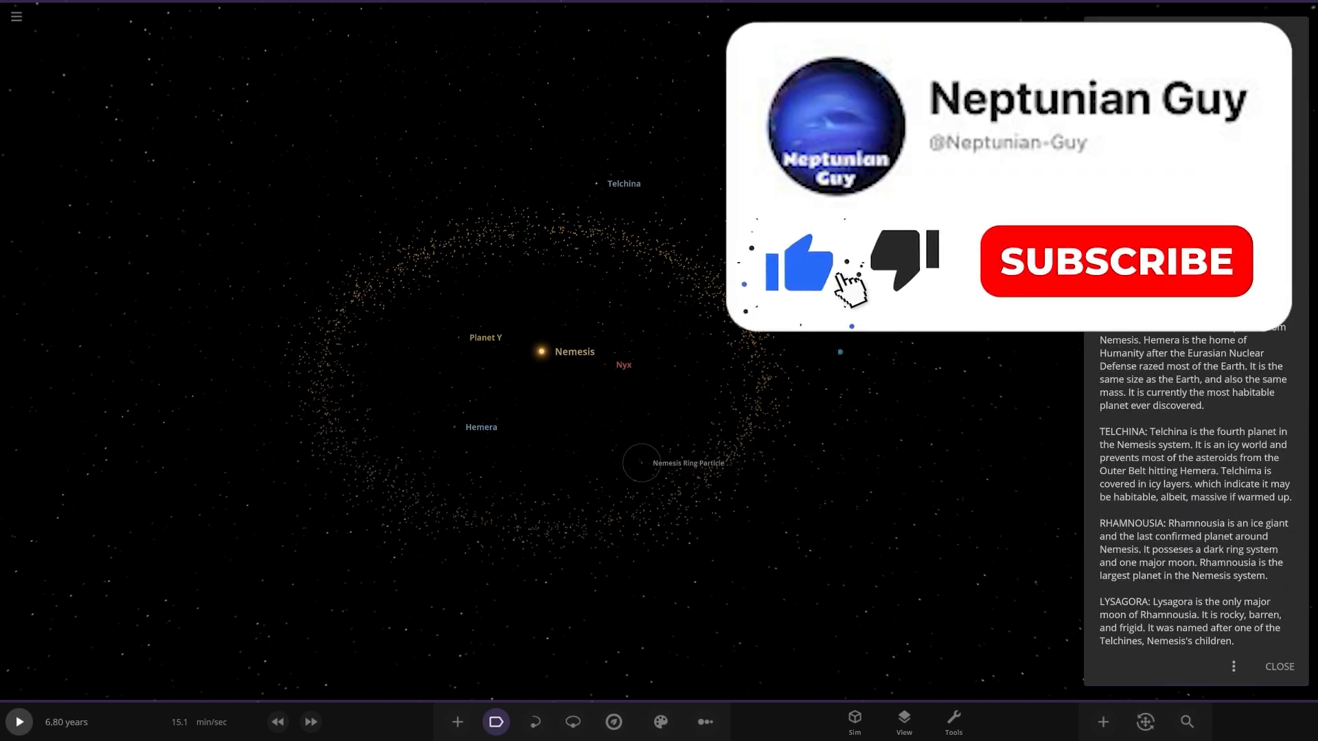
left_click(1114, 261)
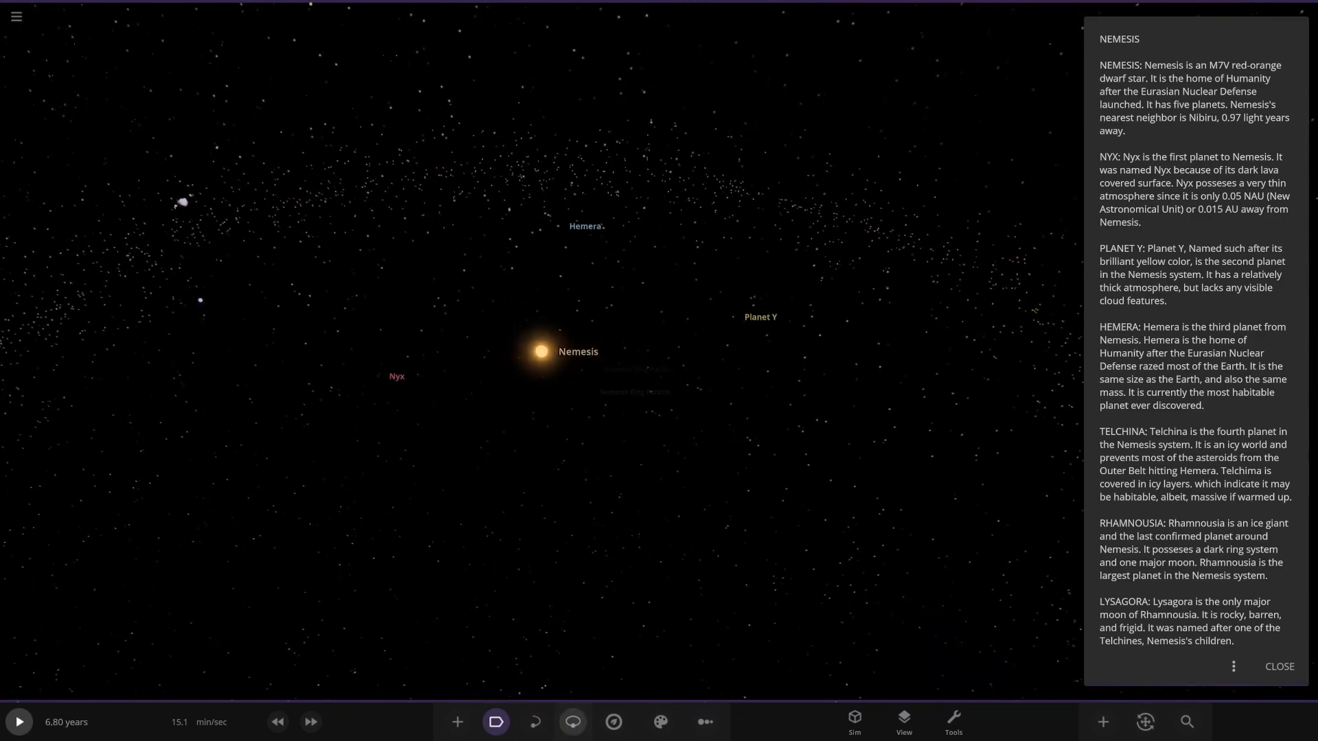
- Show the planets' orbit paths, then focus Planet Y with its Visuals layers panel
left_click(572, 720)
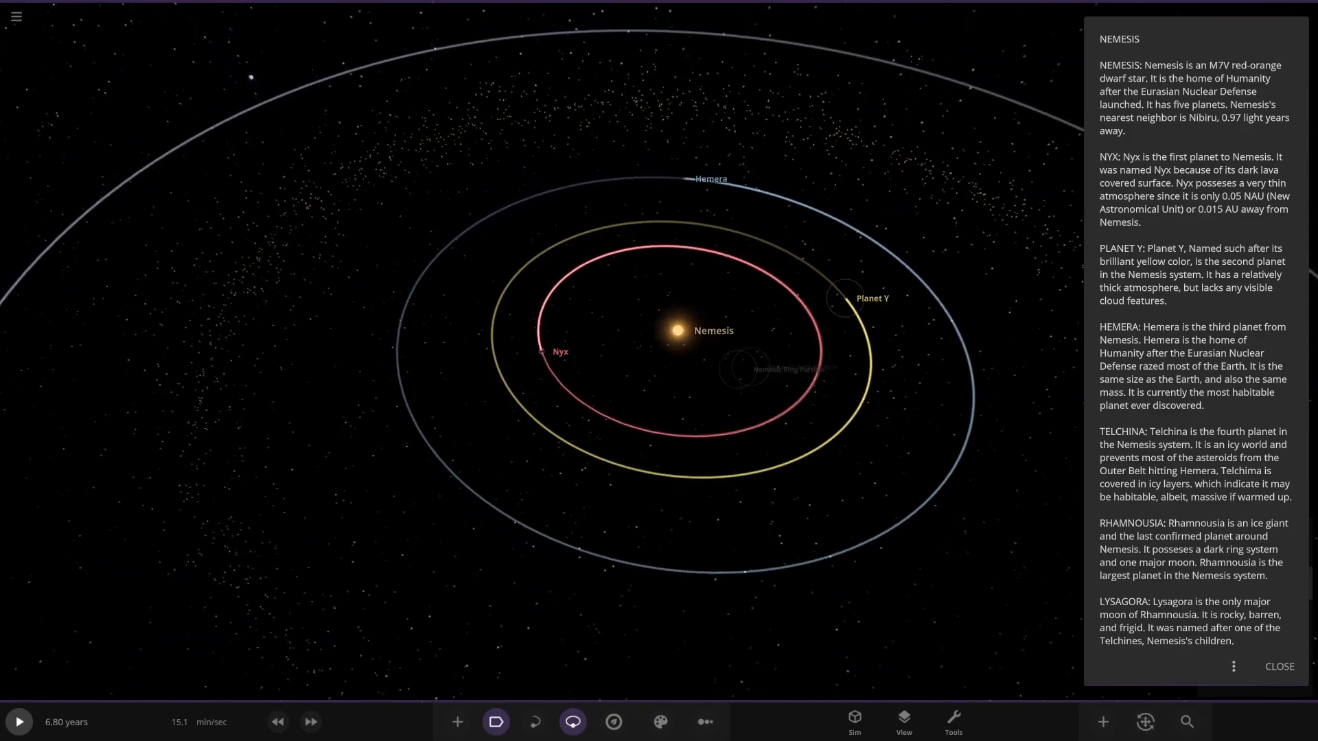
left_click(844, 298)
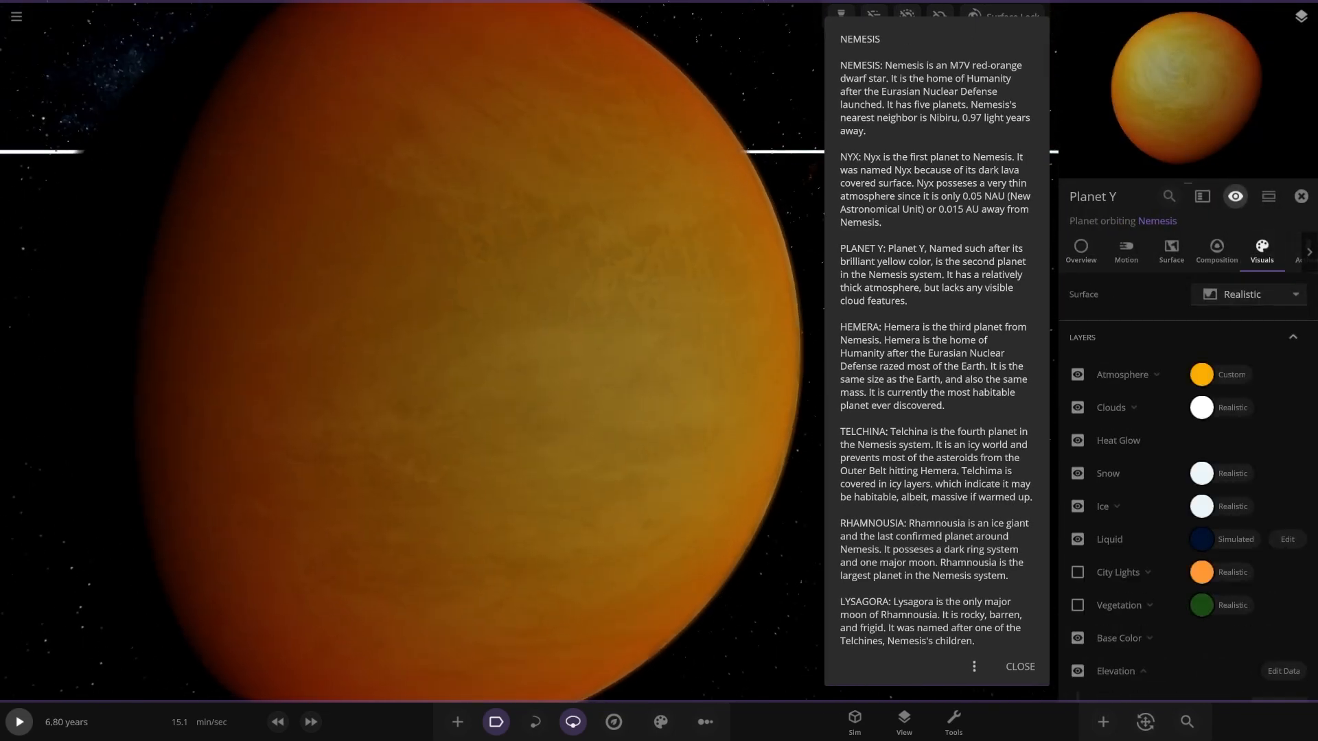
- Back at the orbit view, focus the ice giant Rhamnousia and its radius unit list
left_click(1076, 373)
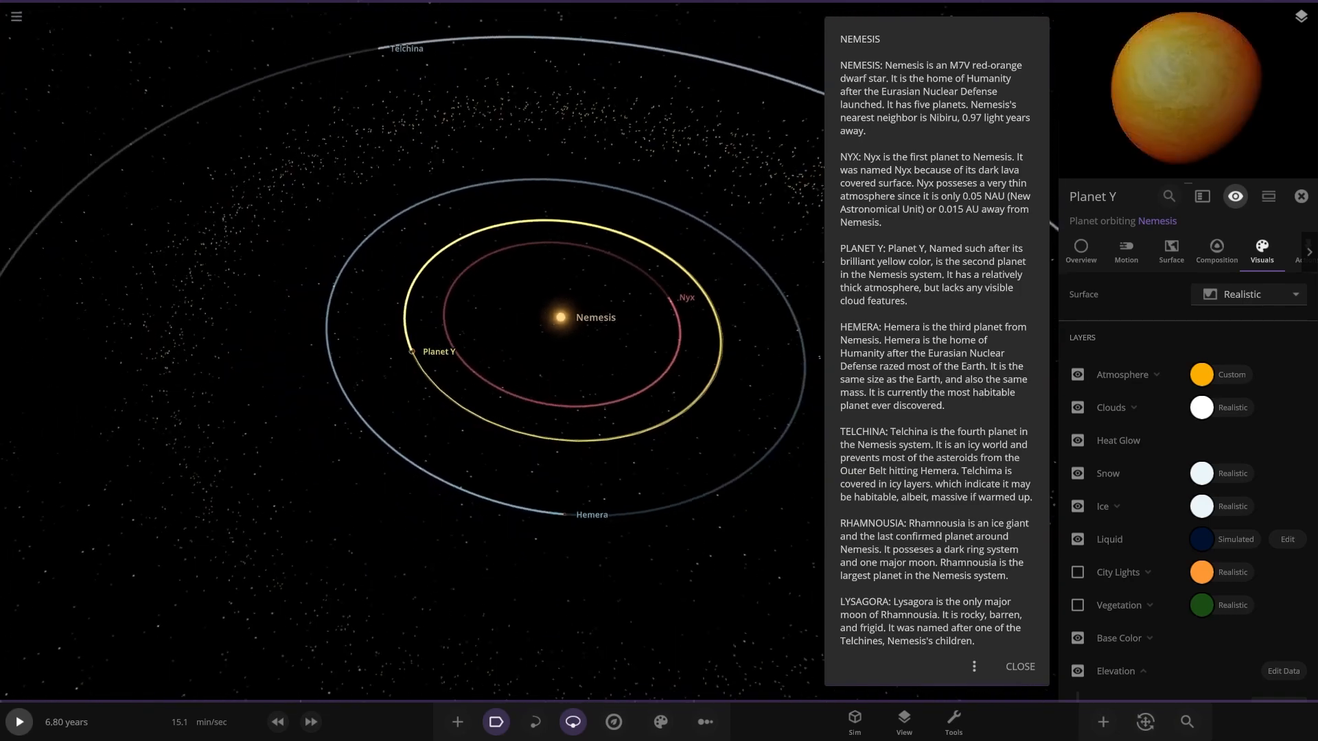
left_click(526, 399)
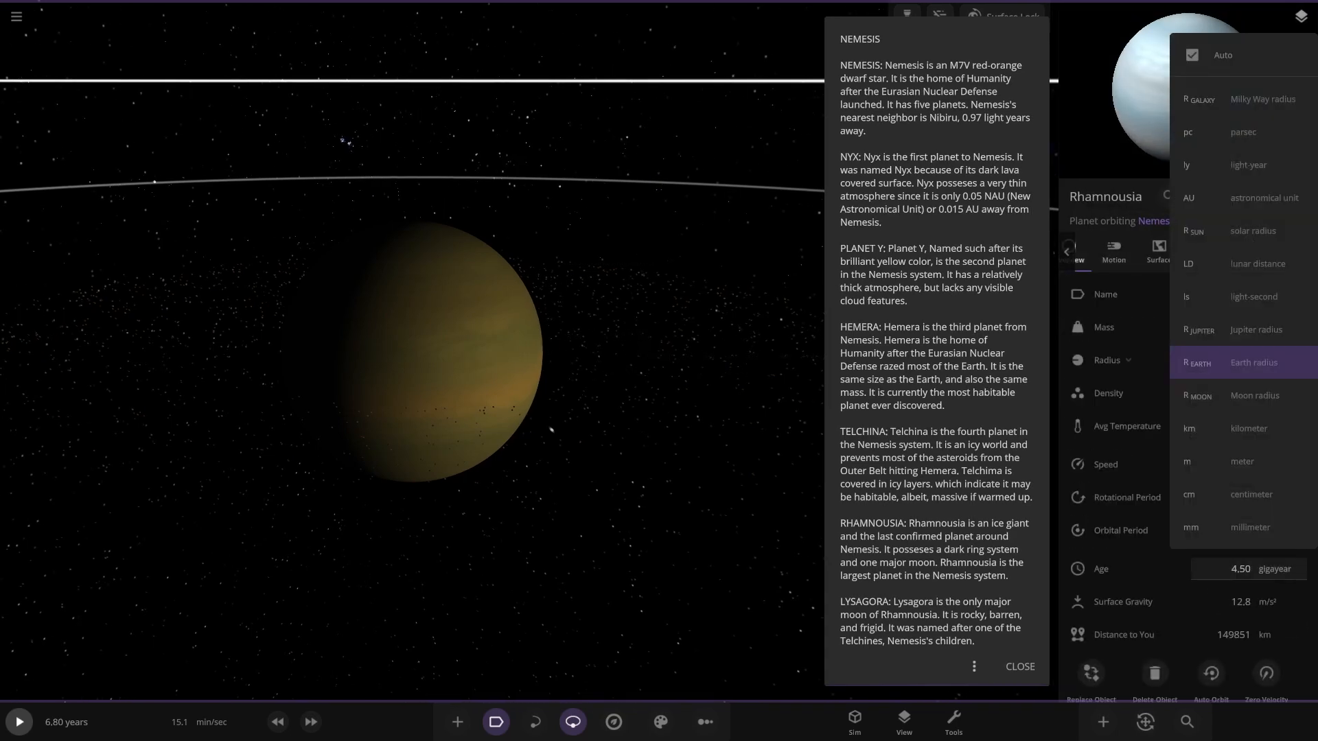
- Keep the radius in kilometres and focus Rhamnousia's cratered moon Lysagora up close
left_click(1191, 55)
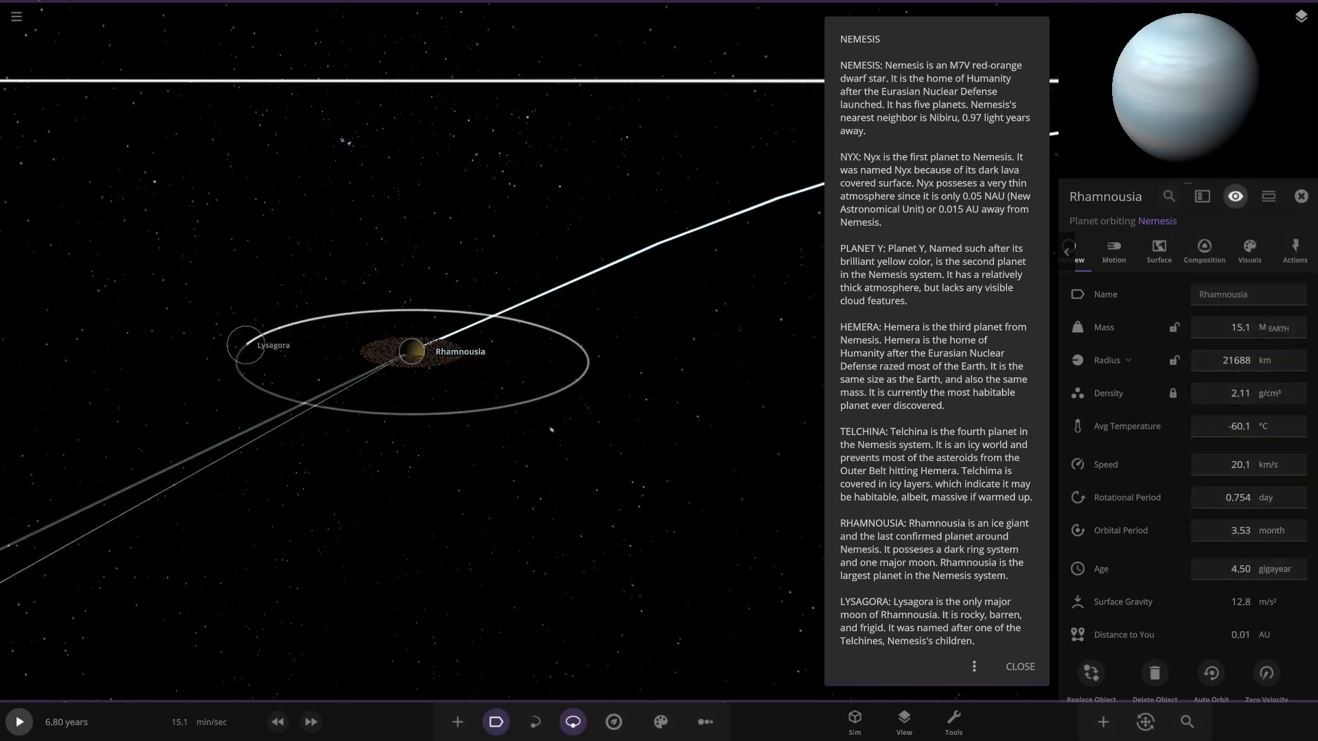
left_click(246, 344)
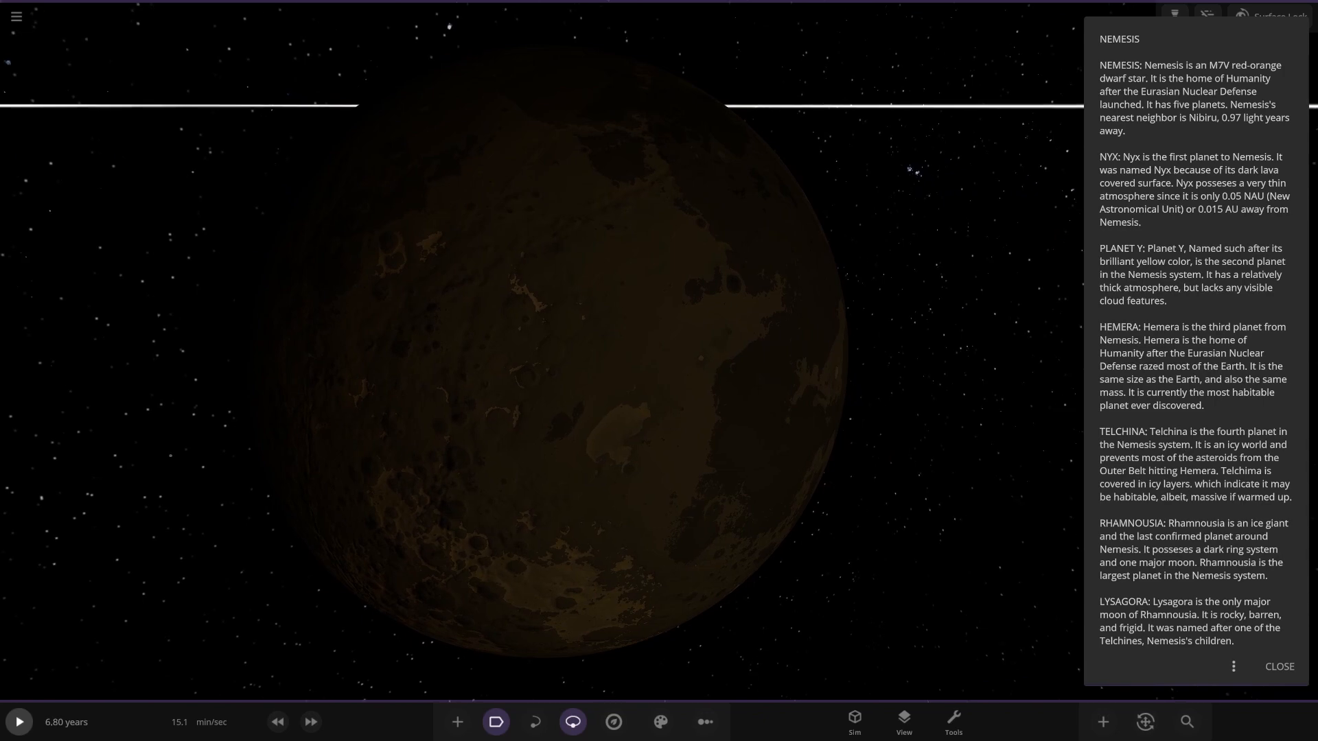
- Scroll the description to the Nibiru entries for Hercobulus, Tartarus and Nibirus
scroll("down", 3)
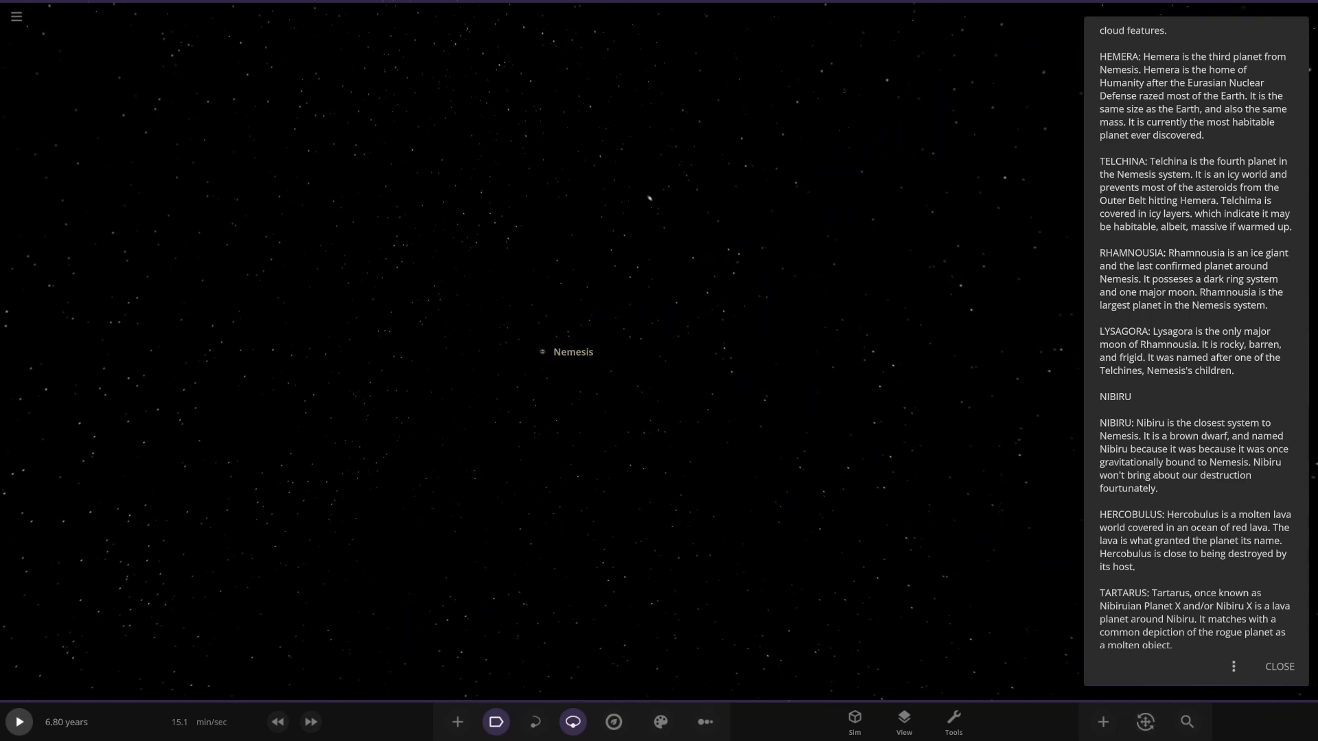
scroll("down", 3)
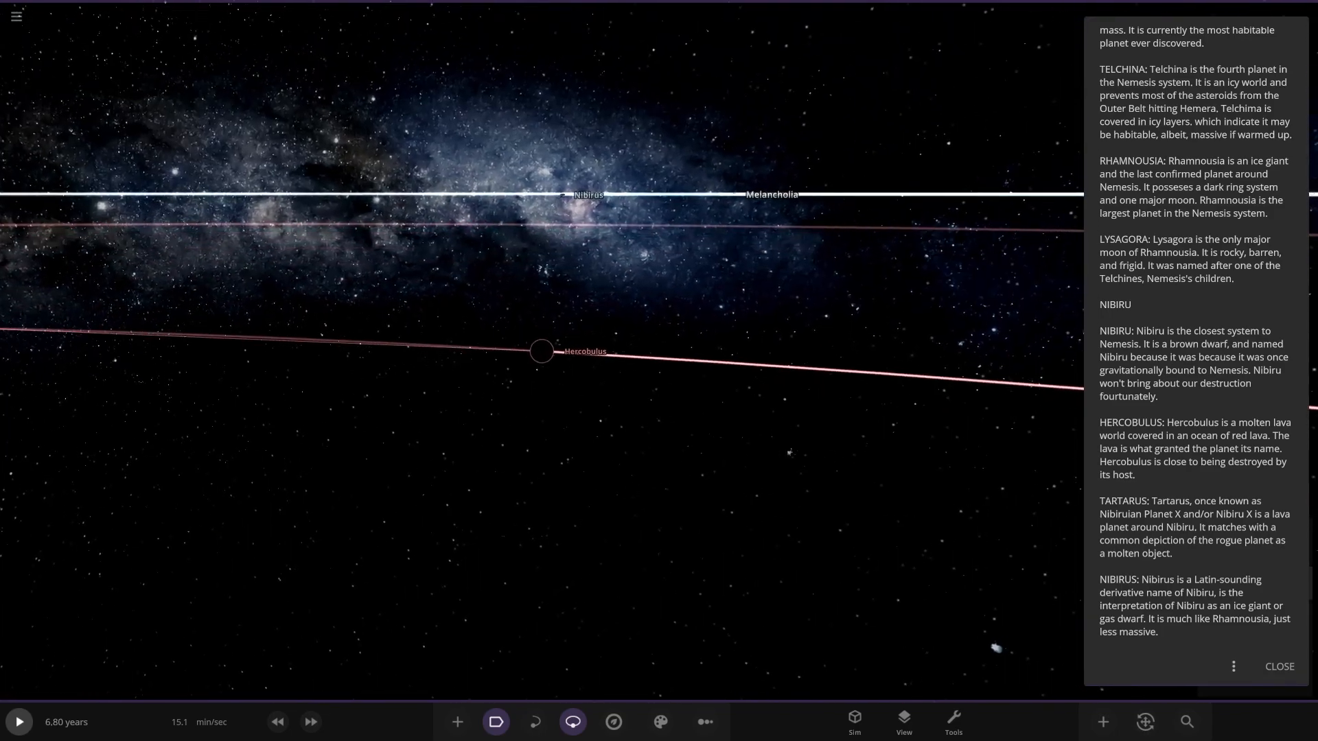
- Set a realistic sky background and a lighting mode in the view and camera settings
left_click(903, 721)
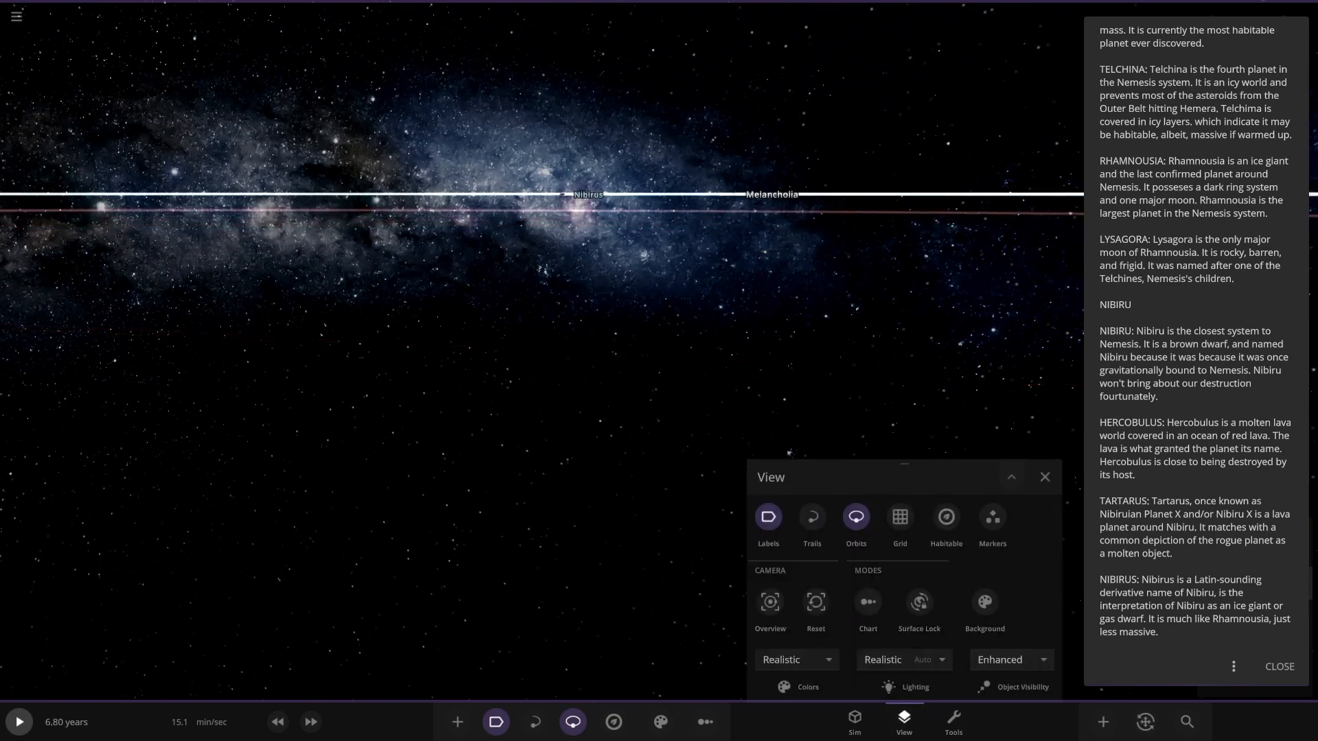
left_click(1009, 659)
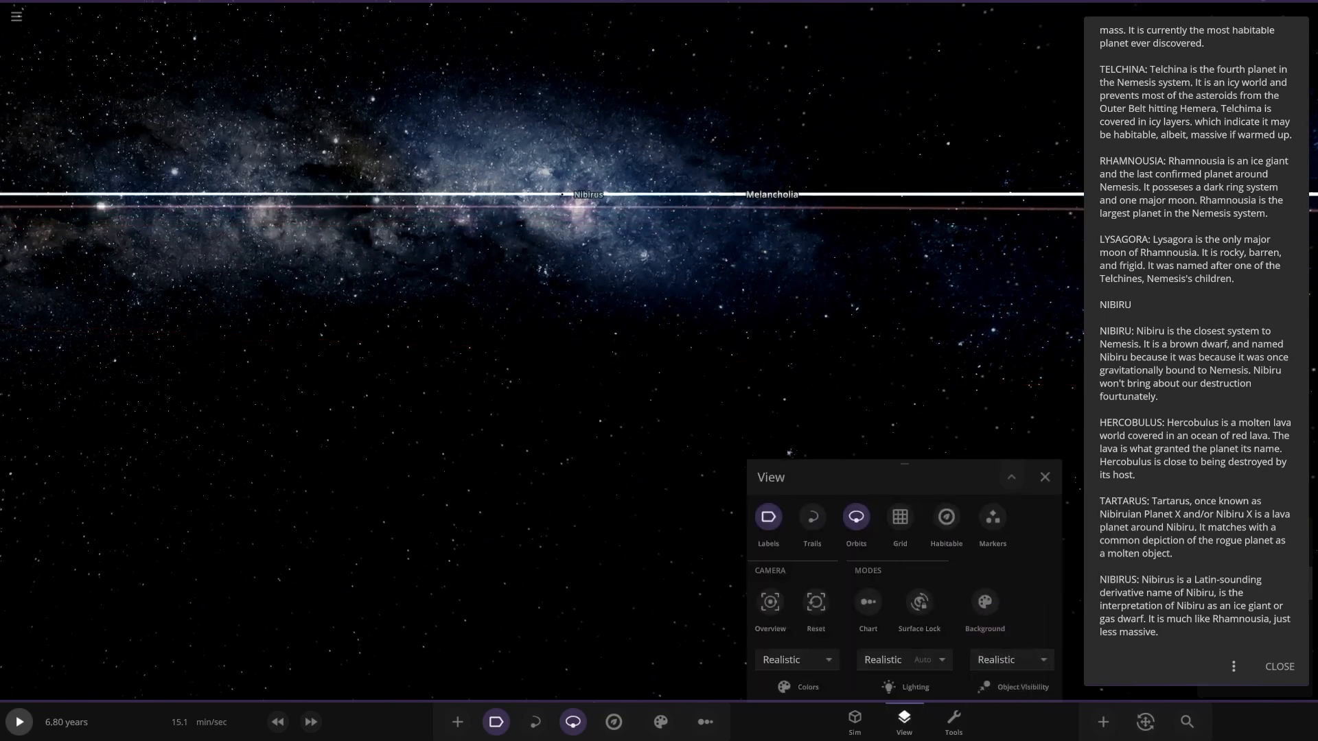
left_click(1041, 660)
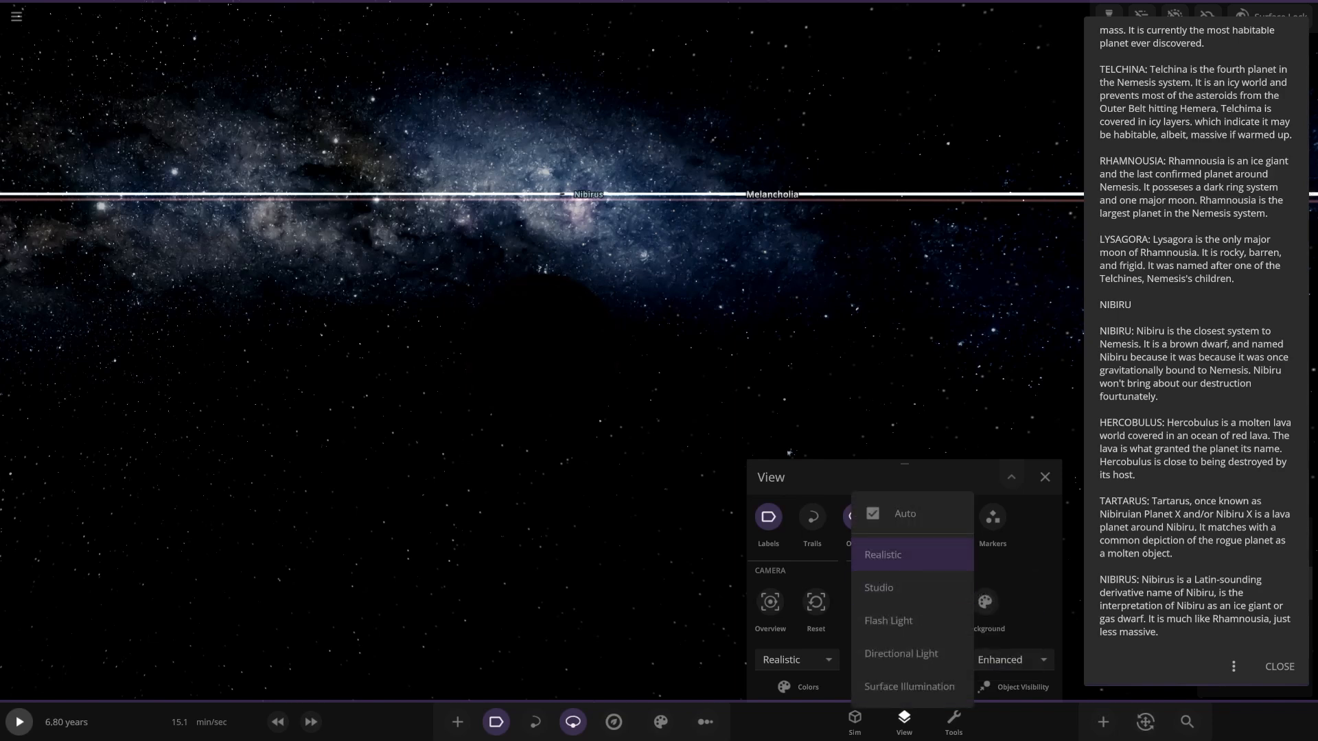
left_click(878, 587)
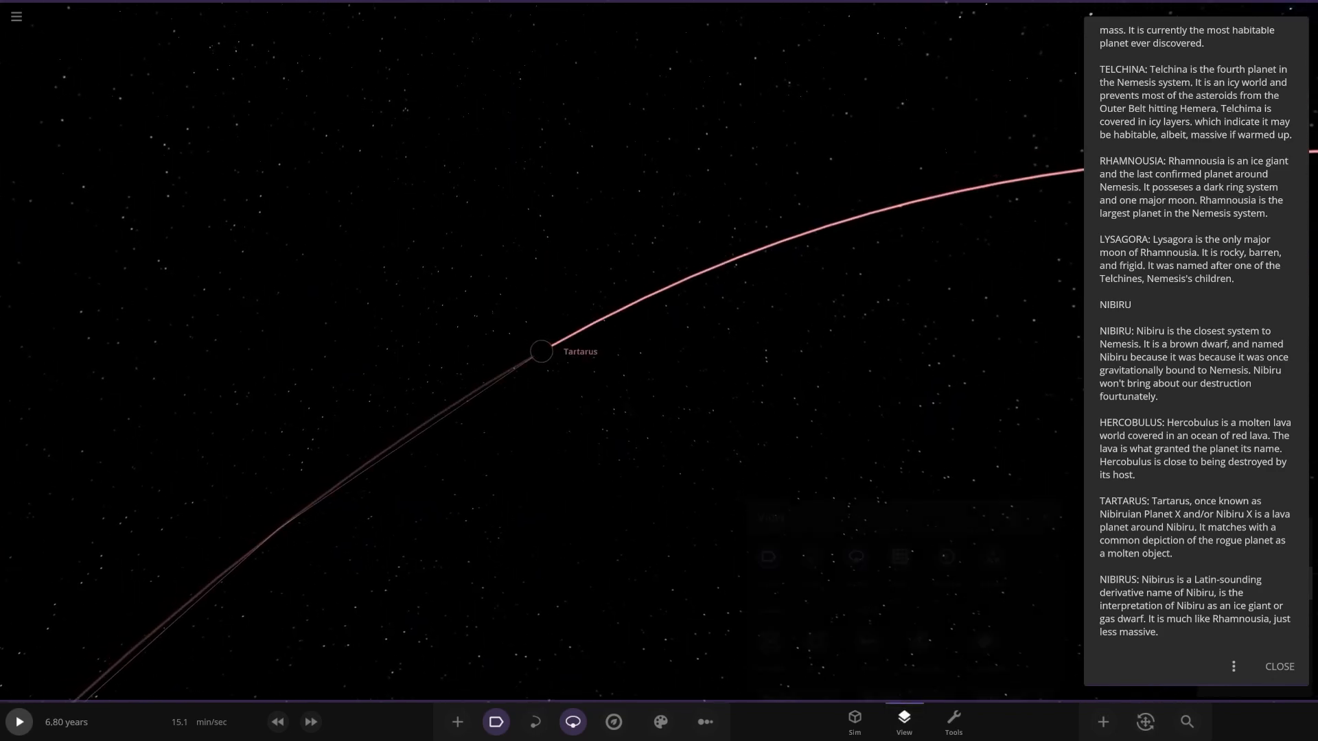
left_click(903, 720)
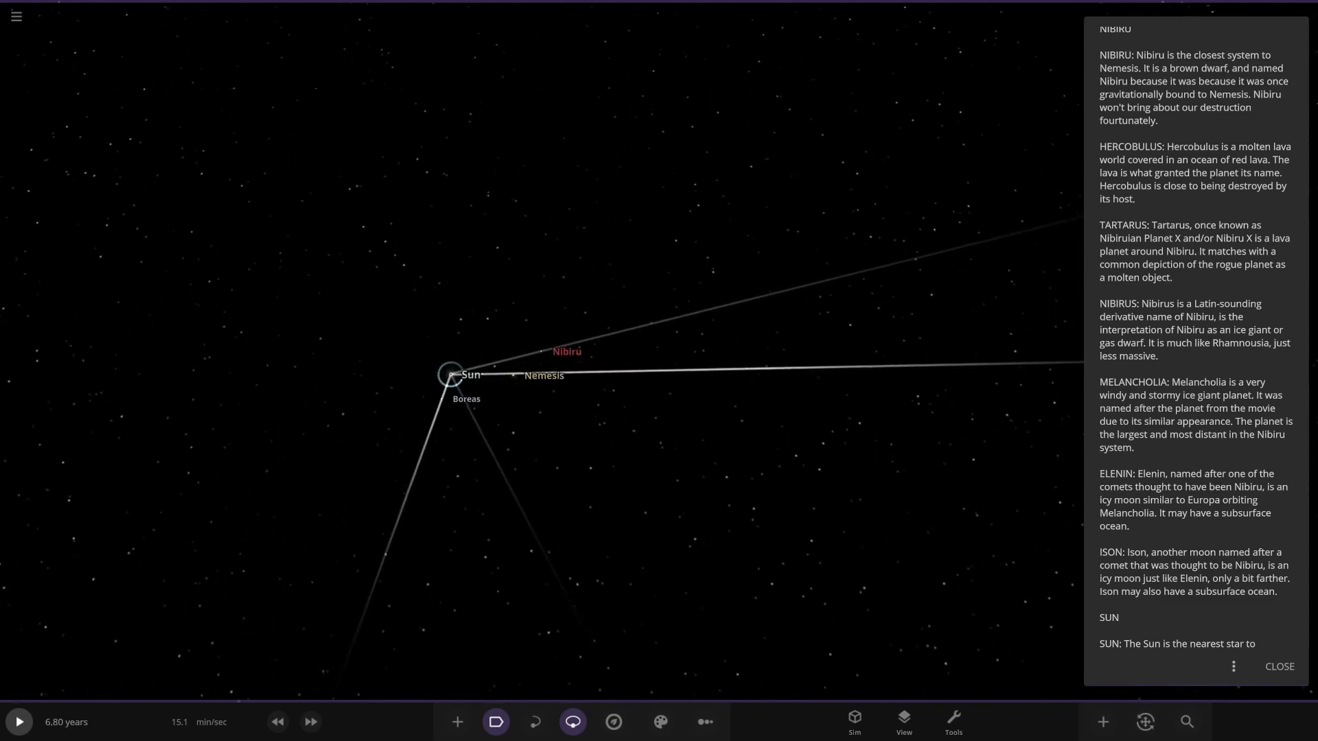
- Scroll the notes to the Sun section while framing Fornax, Vulcan and Mercury's orbits
scroll("down", 3)
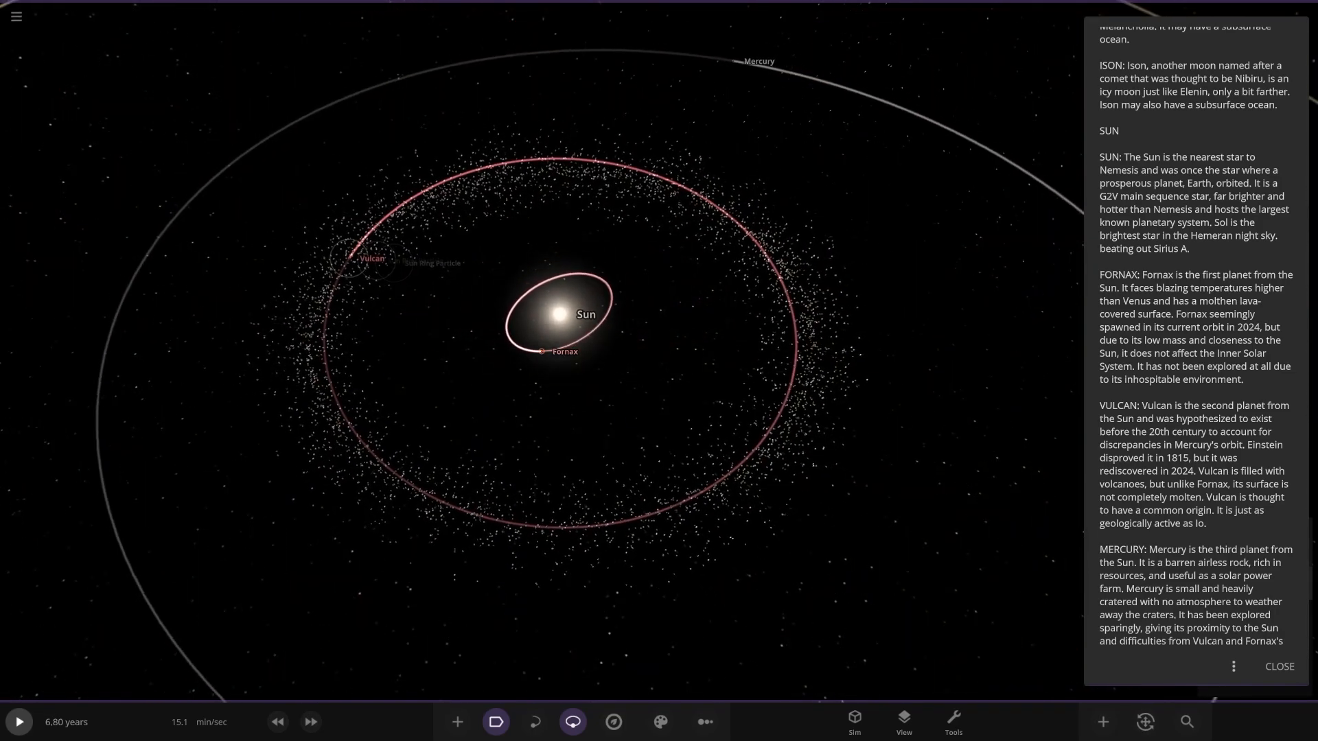
- View red Fornax up close, then cratered Mercury, scrolling the description on to Venus
left_click(370, 258)
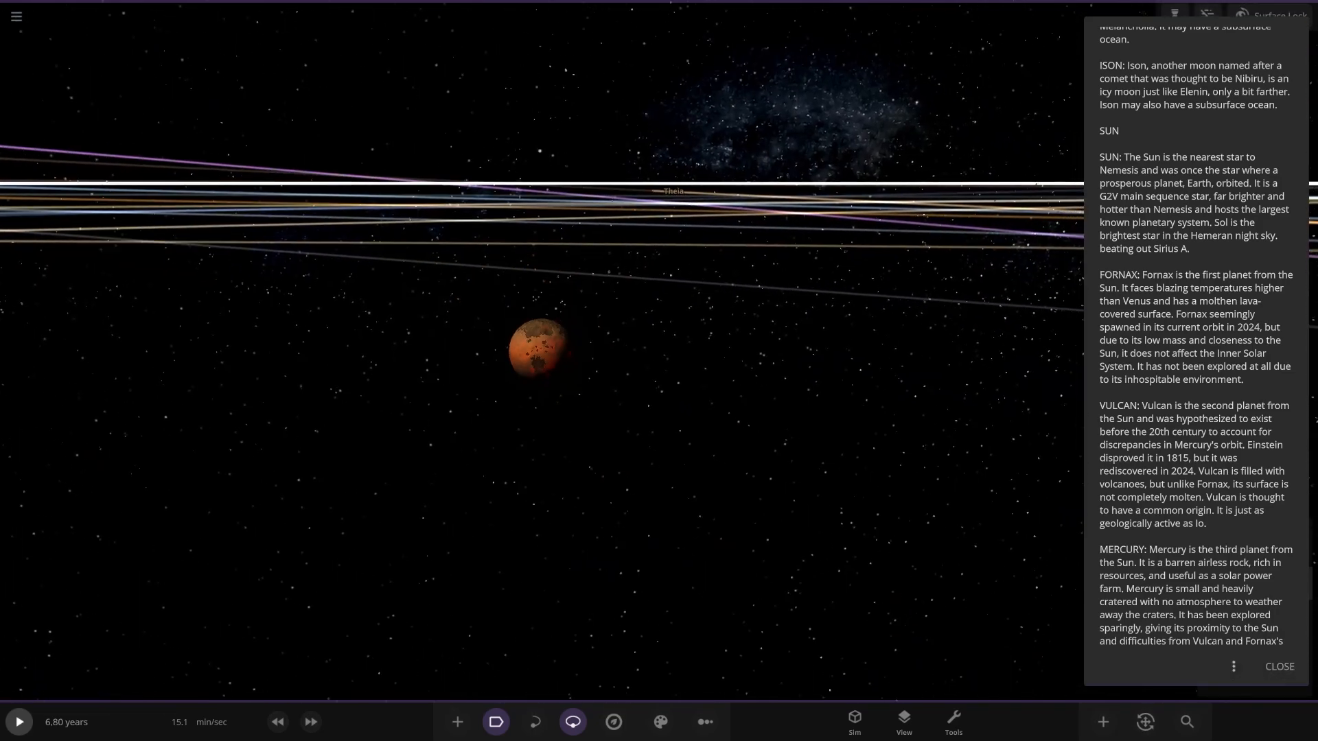
left_click(903, 721)
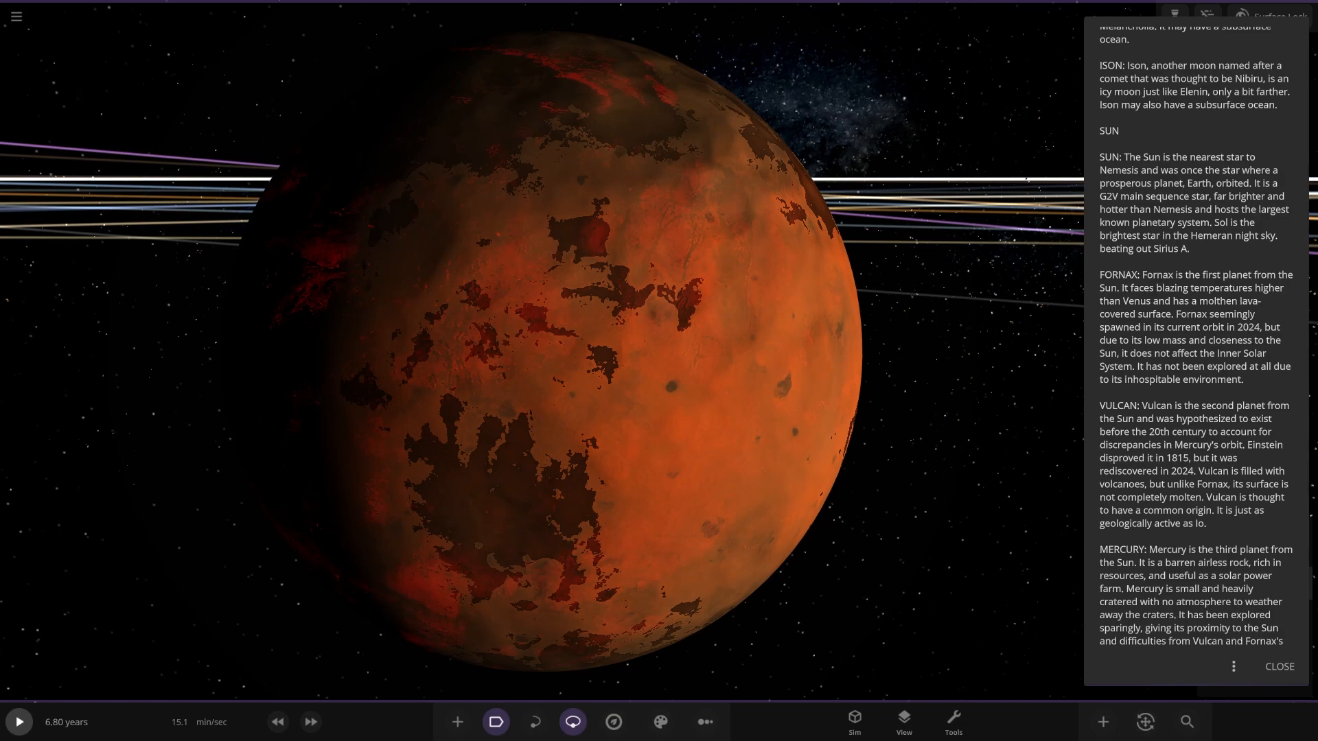
scroll("down", 3)
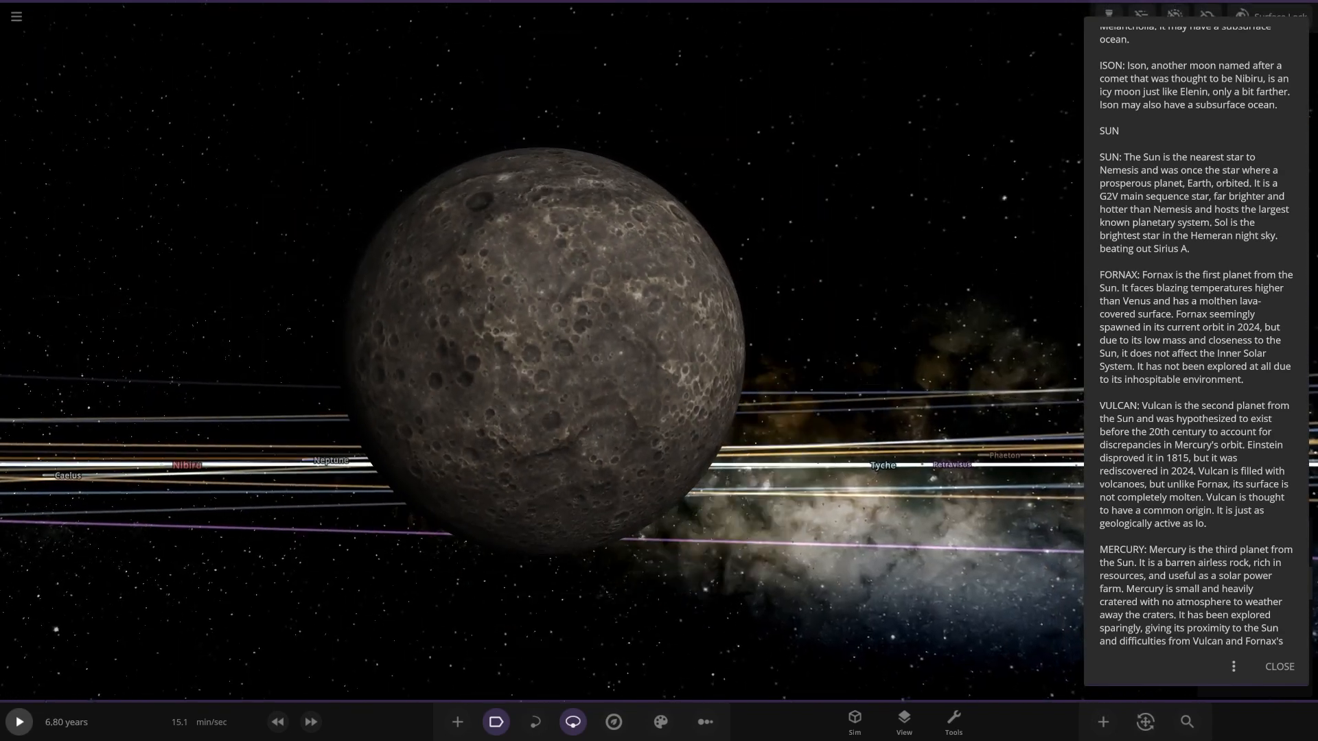
scroll("down", 3)
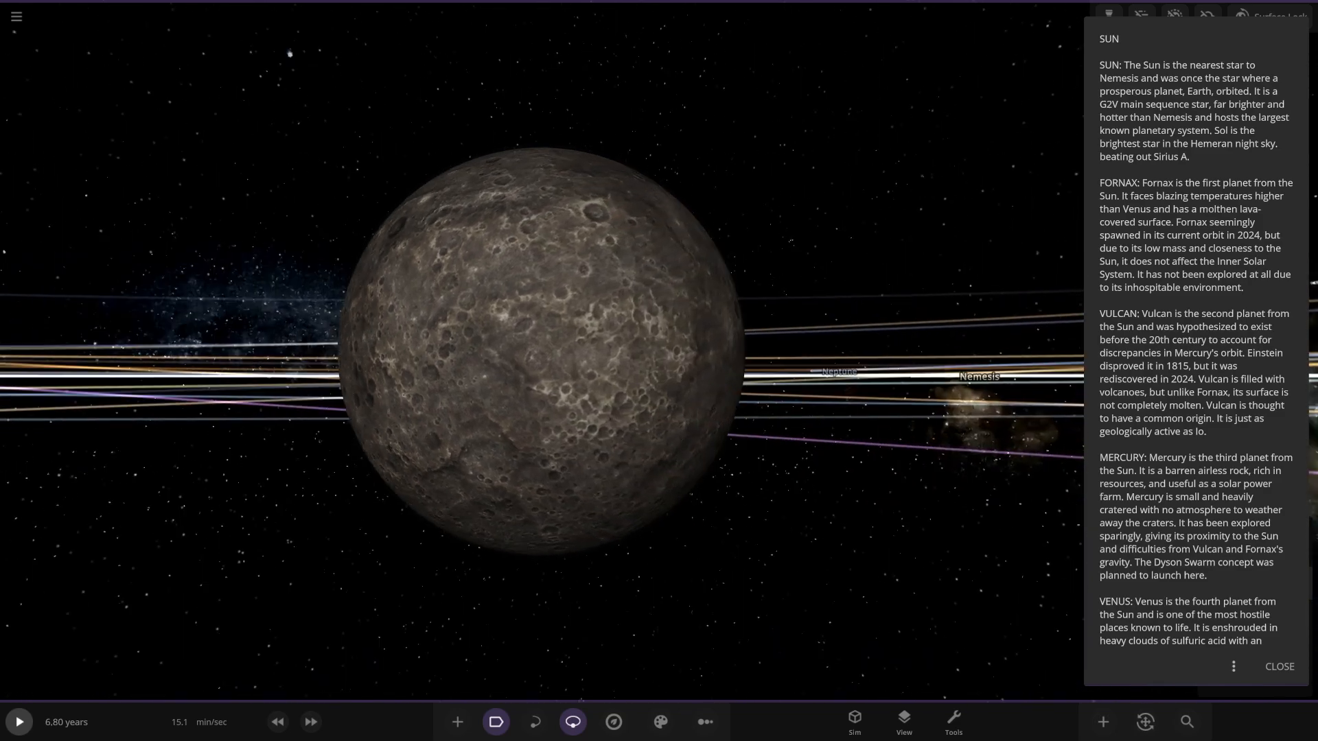
scroll("down", 3)
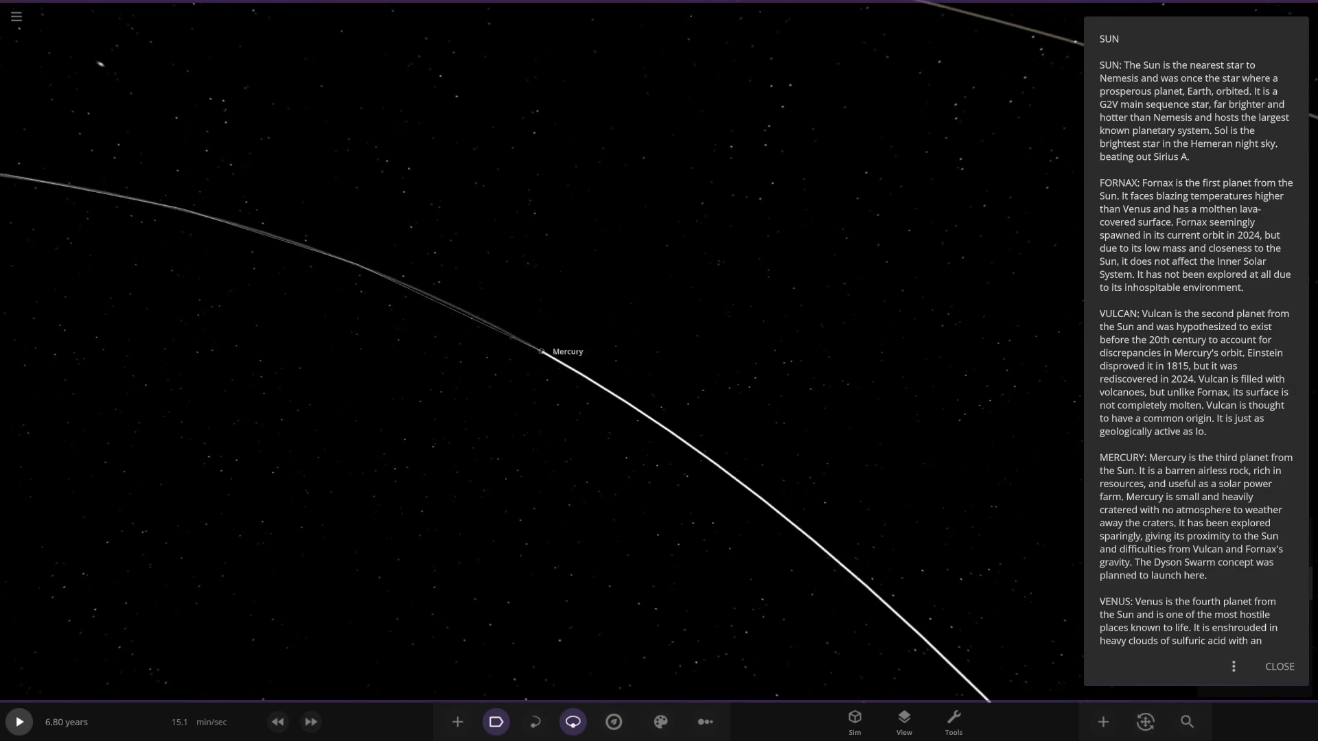
- Adjust Venus's cloud layer in Visuals to expose the orange surface, then dismiss the panel
scroll("down", 3)
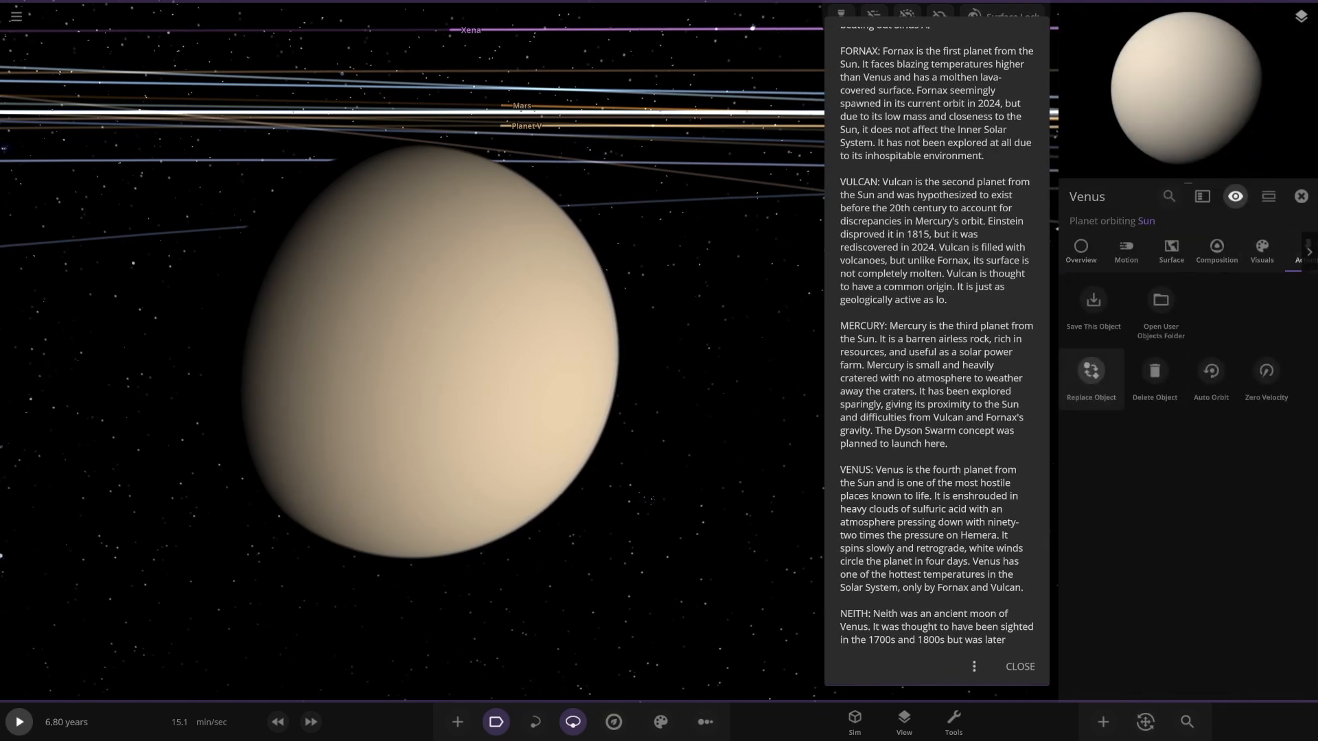
left_click(1261, 252)
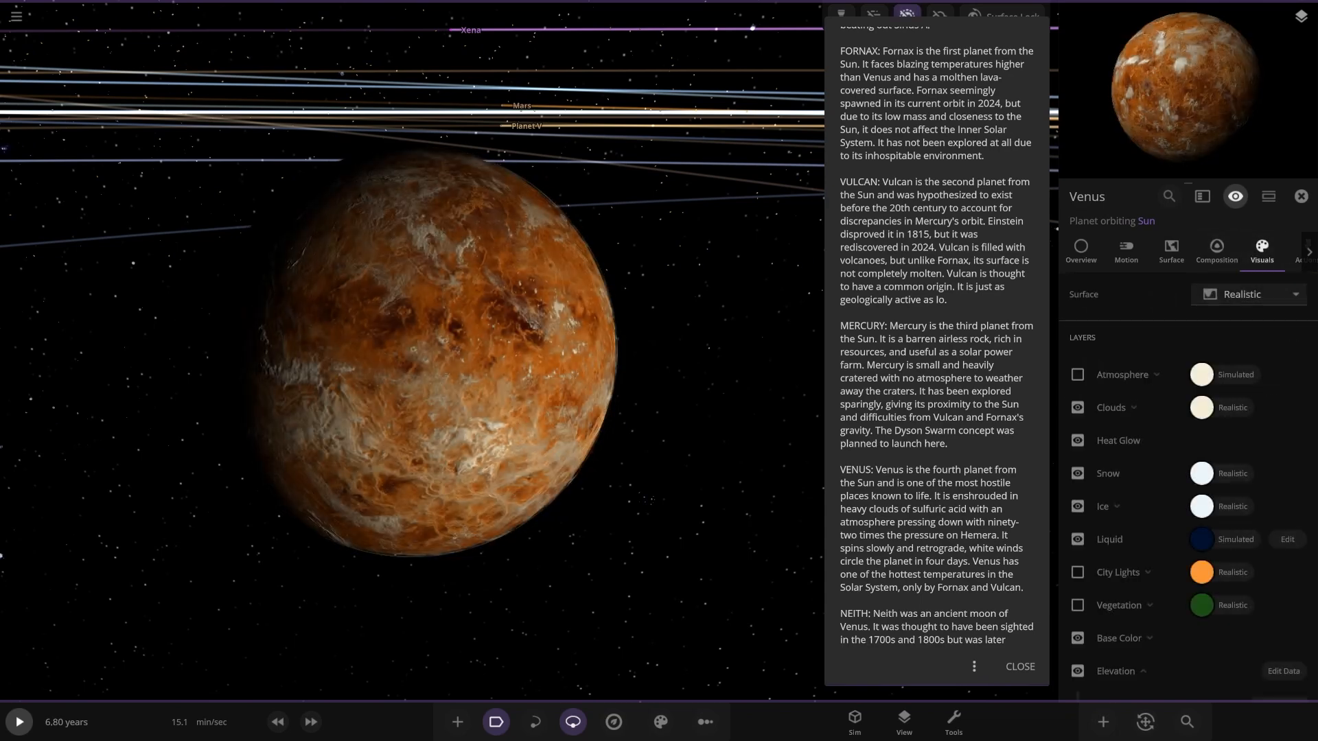
left_click(1301, 197)
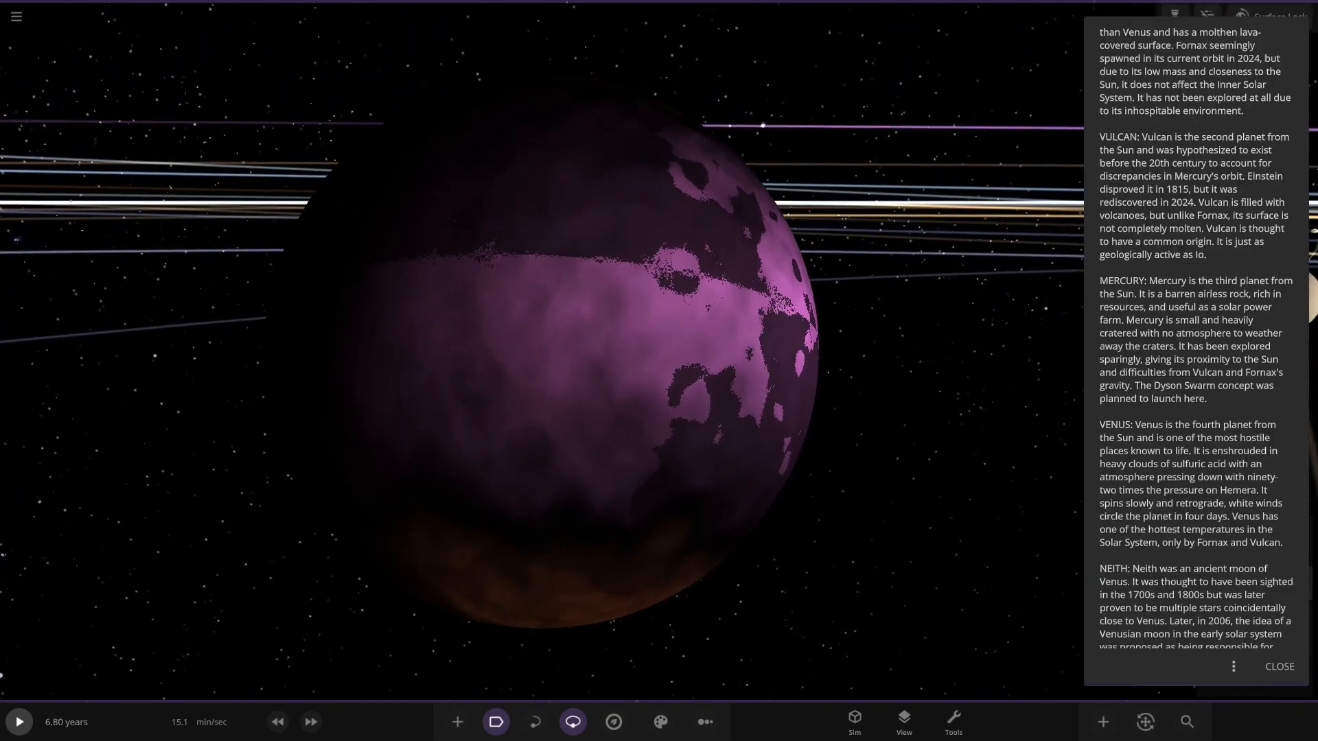
- Scroll the simulation notes down to the Earth entry
scroll("down", 3)
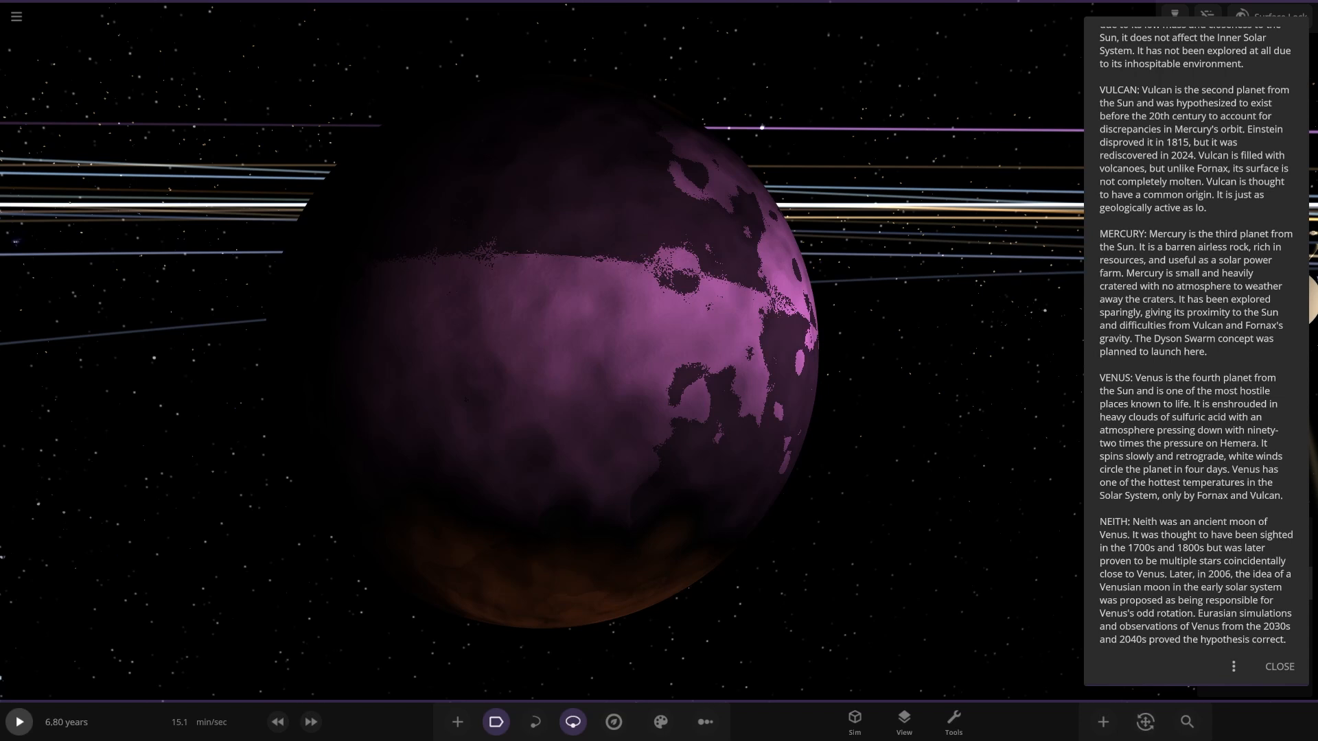
scroll("down", 3)
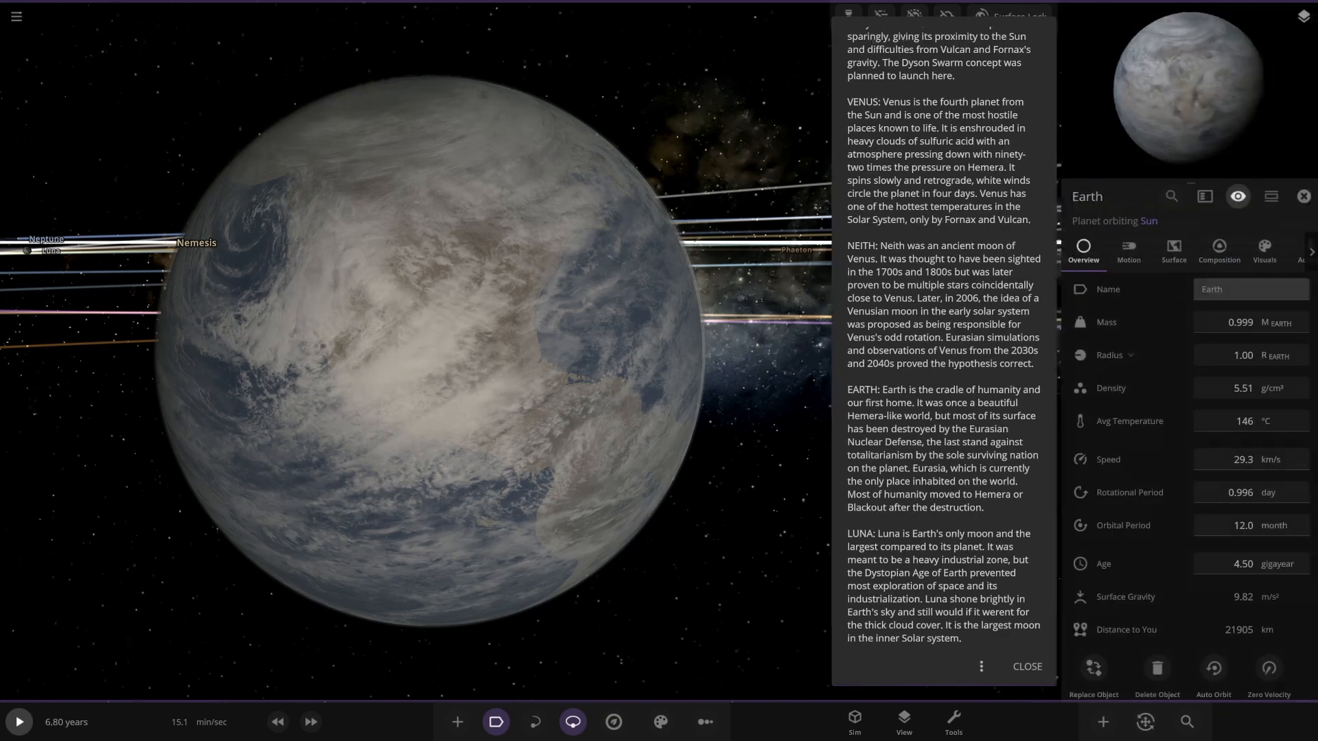
left_click(1262, 251)
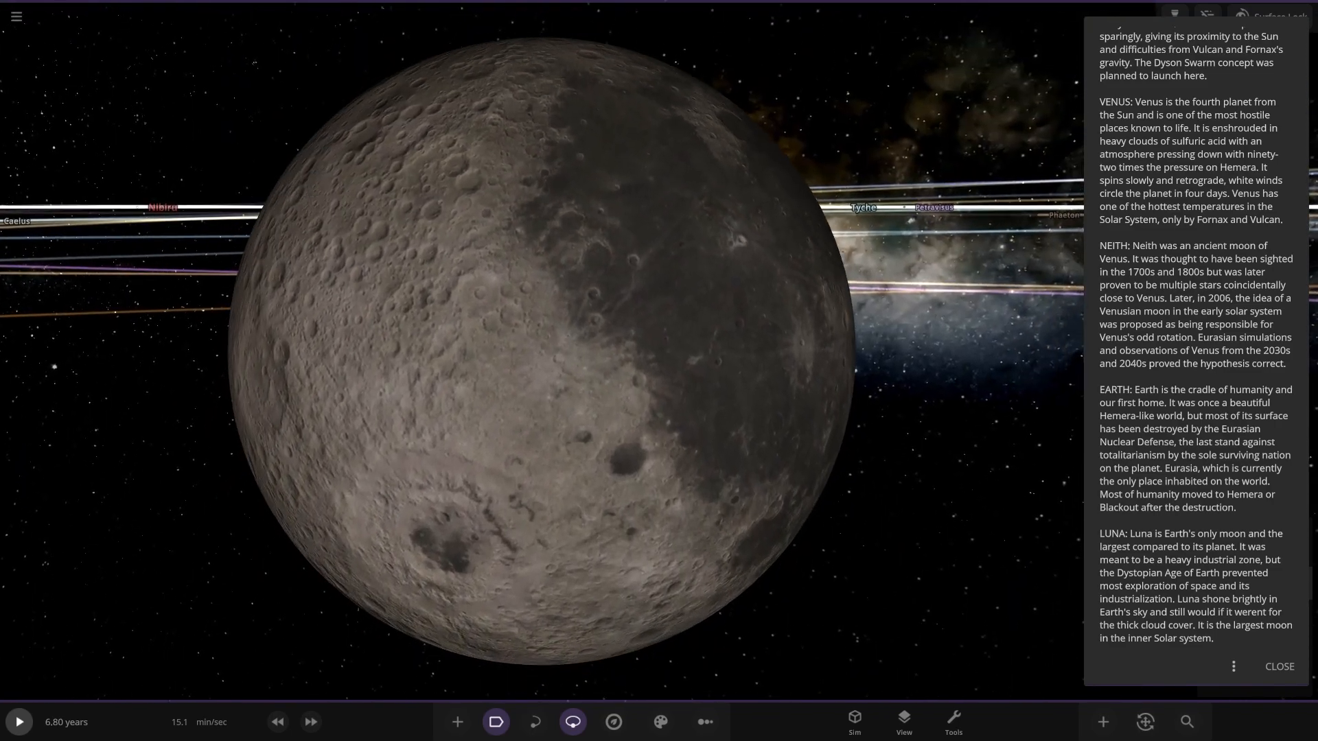
- Scroll the simulation notes down to the LUNA entry
scroll("down", 3)
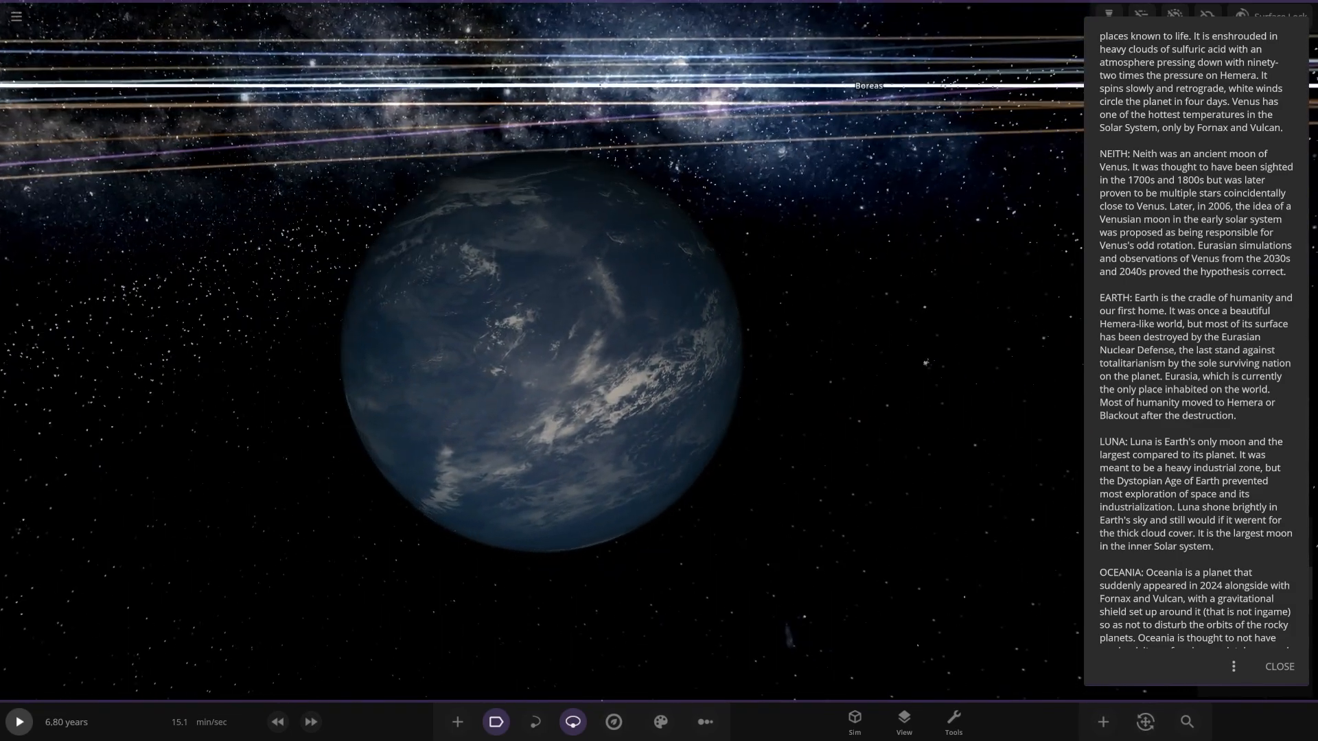
- Scroll the simulation notes down to the OCEANIA paragraph
scroll("down", 3)
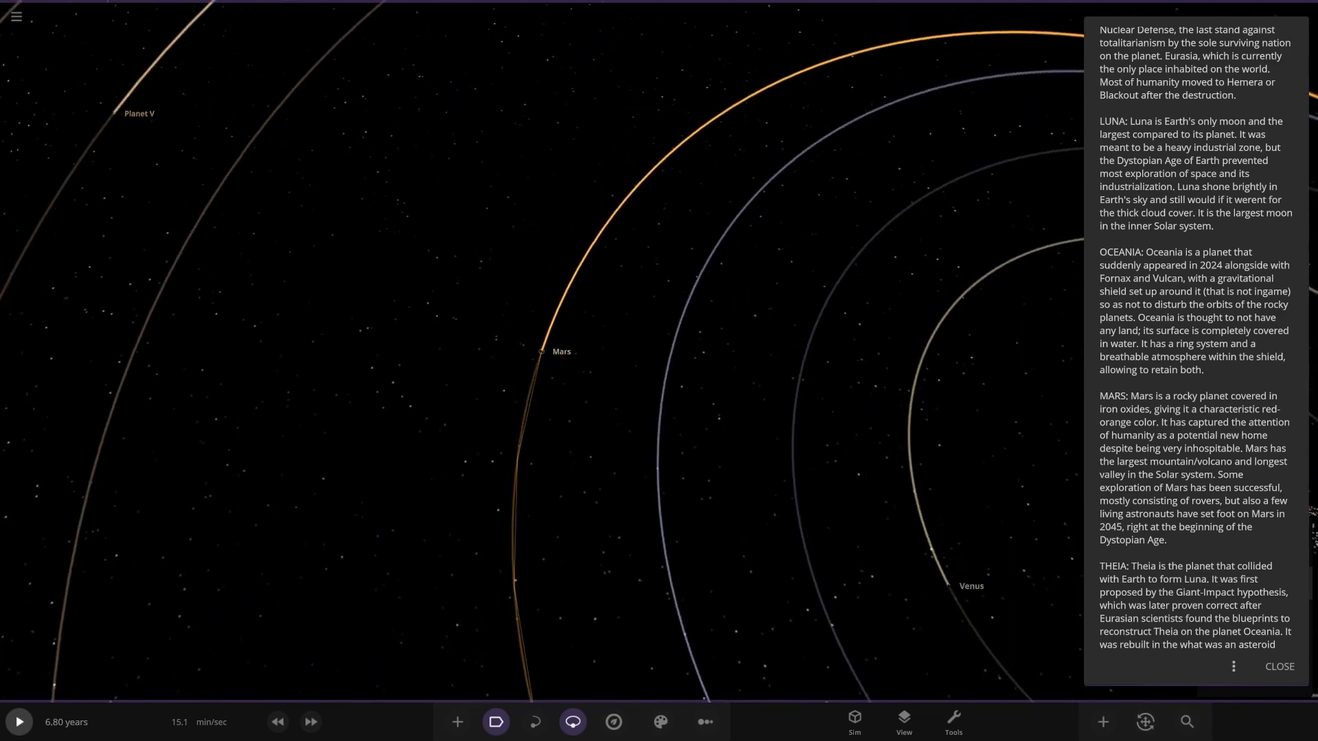
- Scroll the notes past MARS to the THEIA entry
scroll("down", 3)
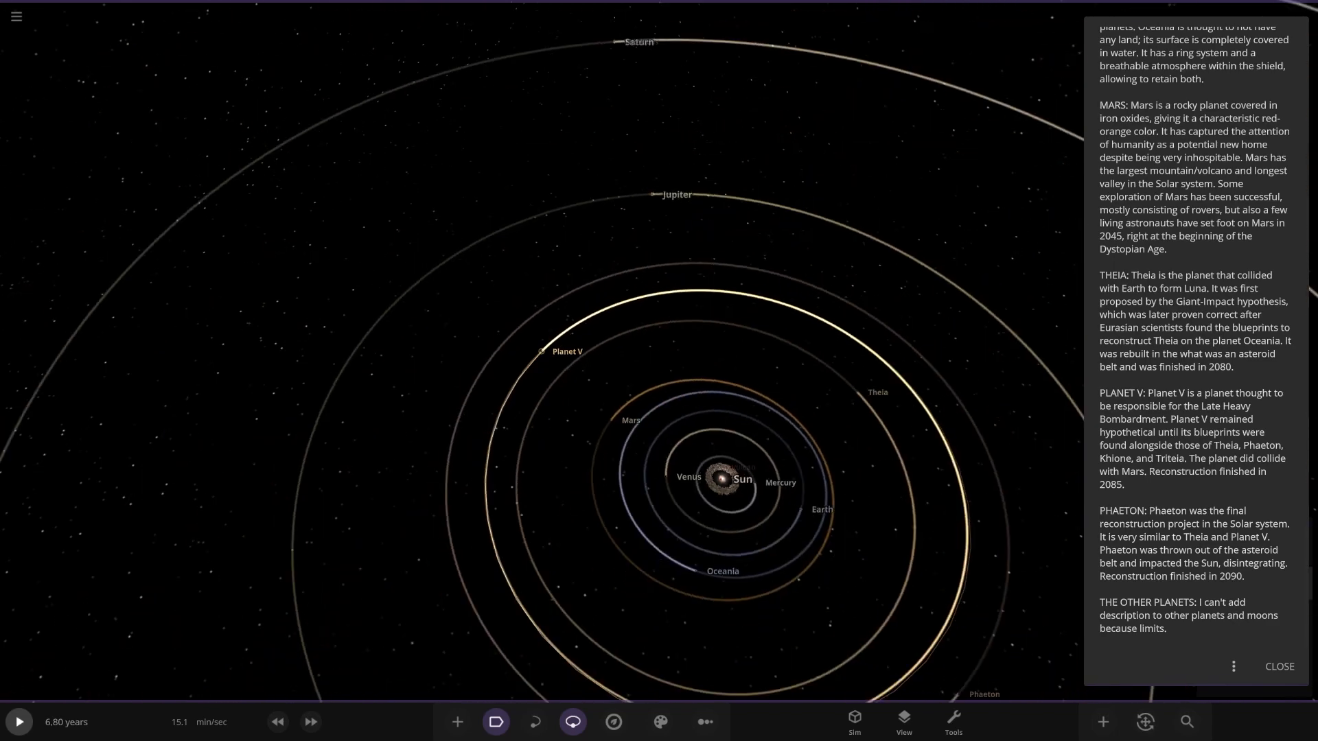
- View Neptune's properties, fly in close to Triteia and close the description notes
scroll("down", 3)
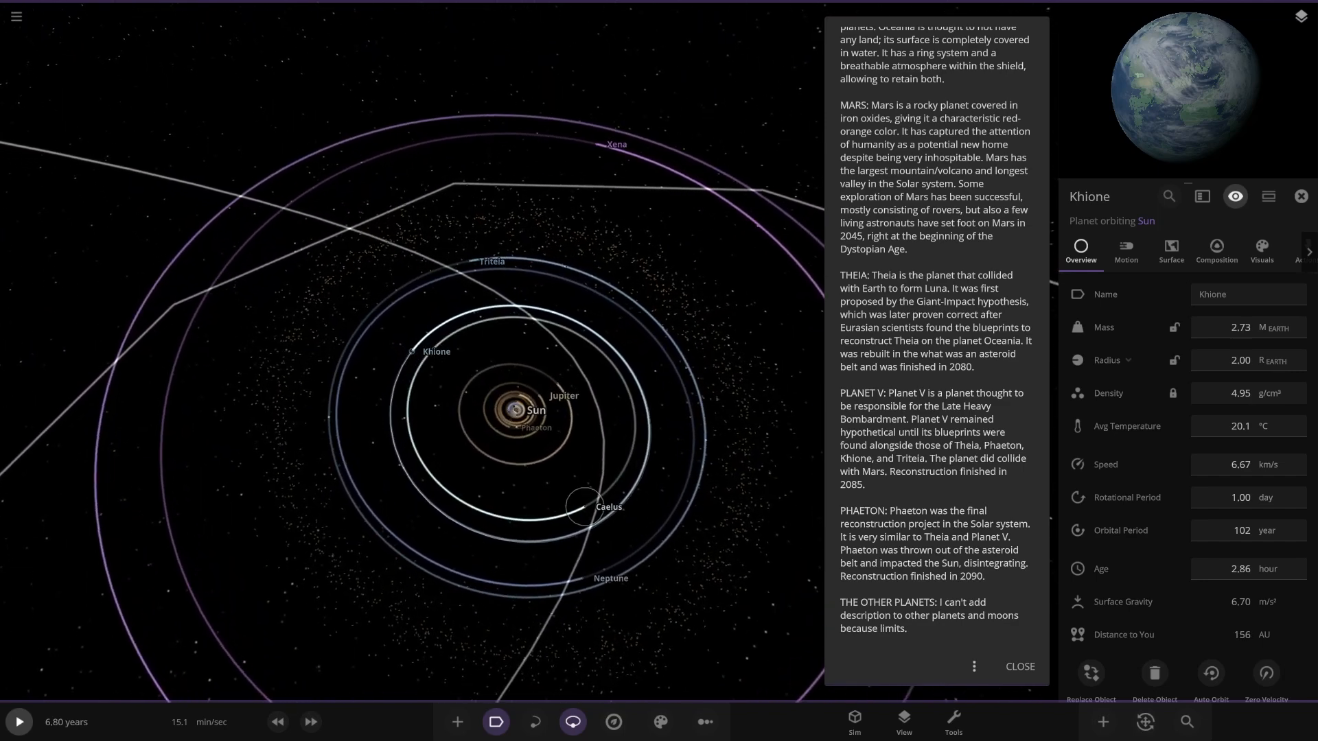
left_click(585, 505)
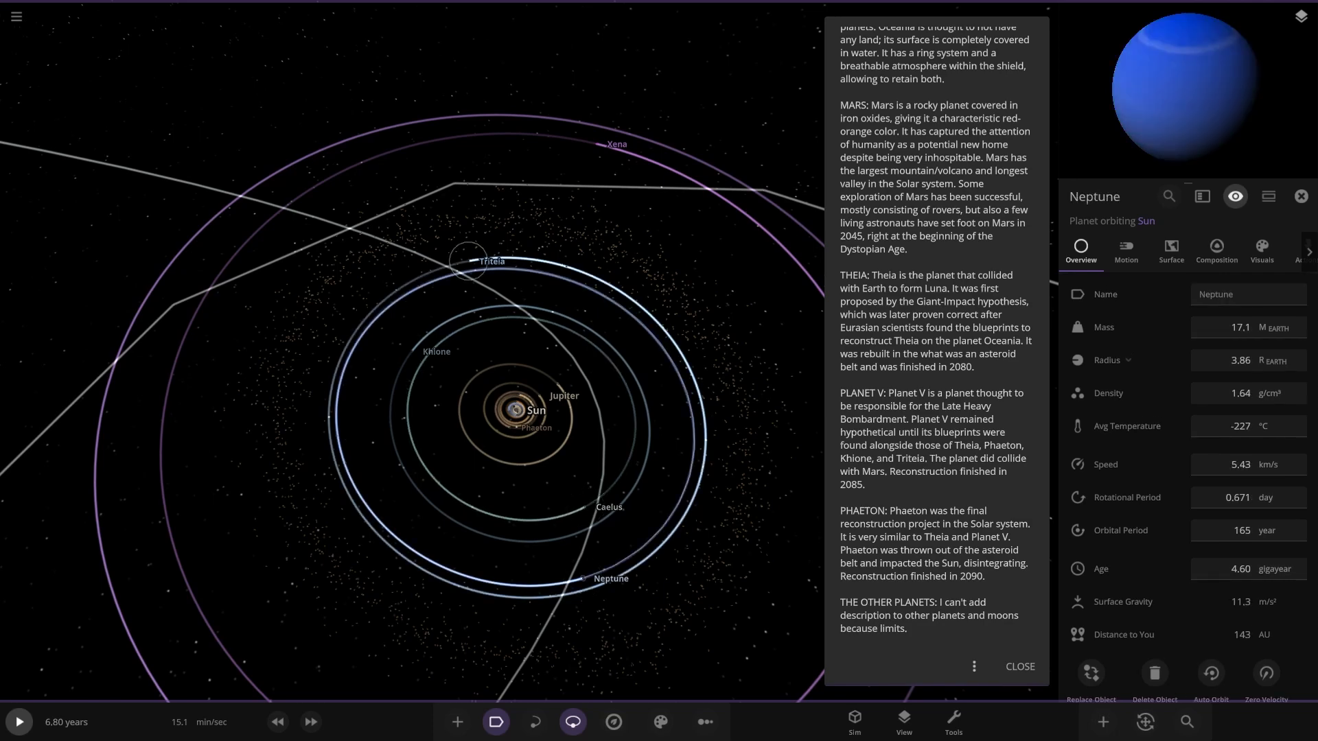
left_click(467, 256)
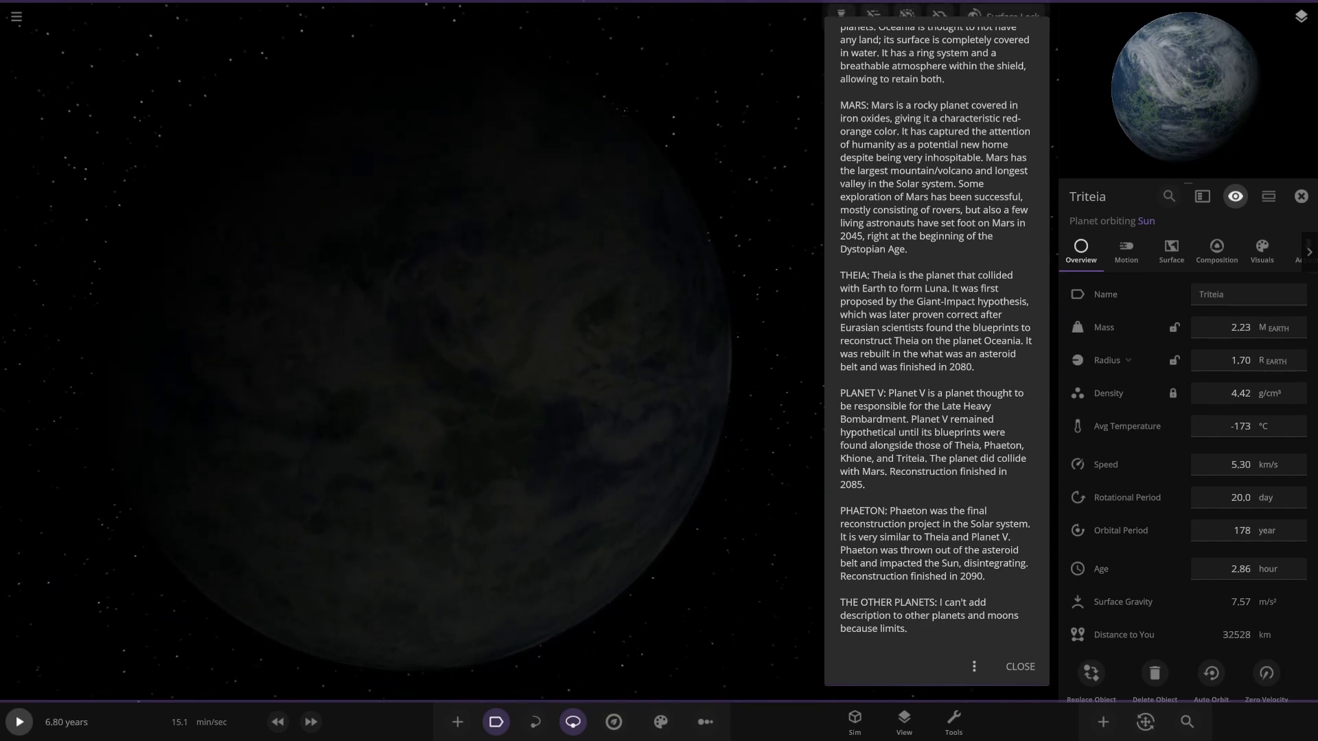
left_click(1020, 667)
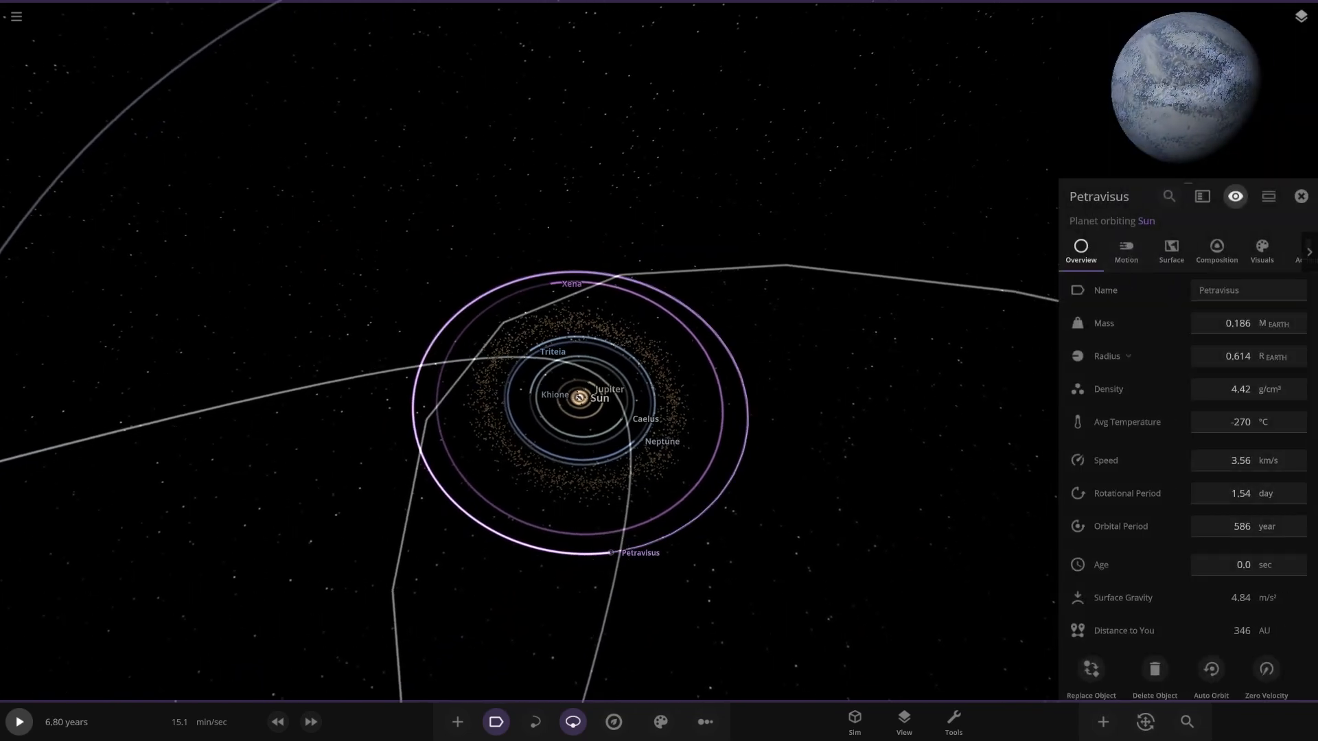
- Show Xena's properties, zoom out to Salacia's orbit and show Salacia's details
left_click(571, 282)
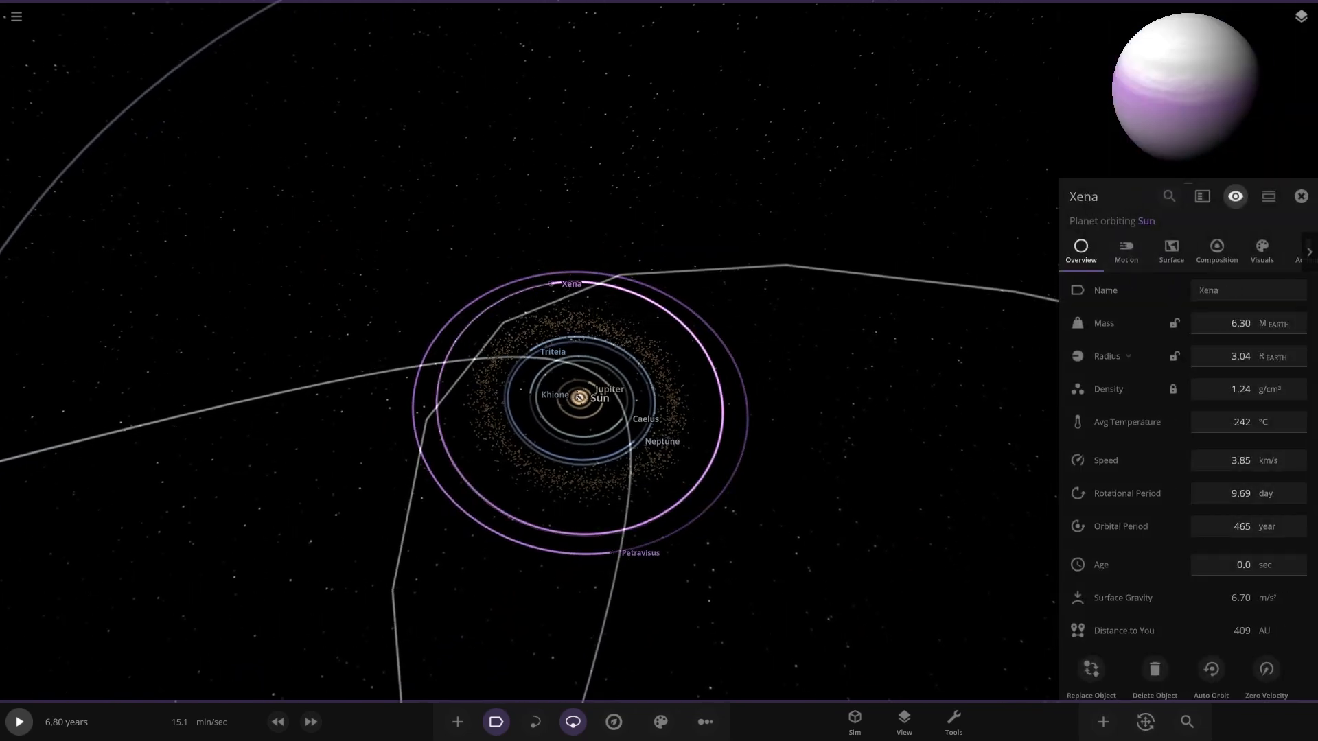
scroll("down", 3)
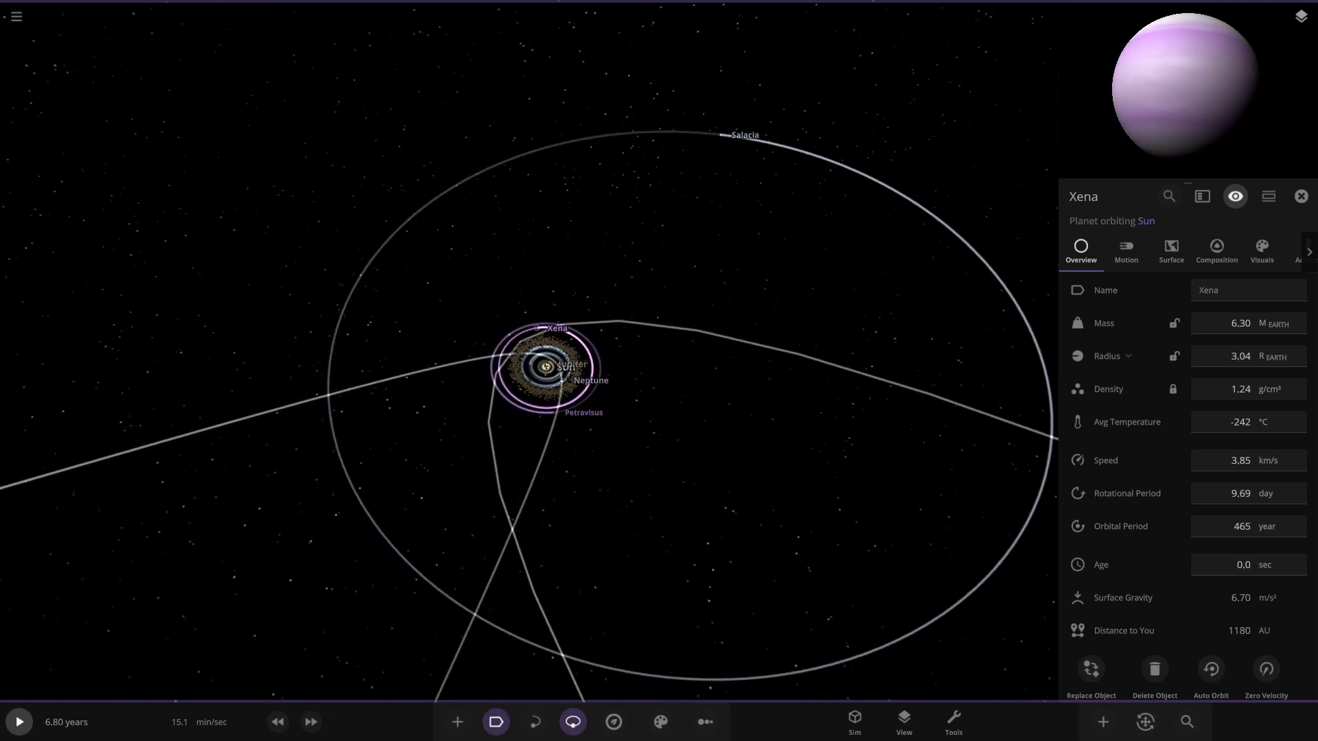
left_click(723, 135)
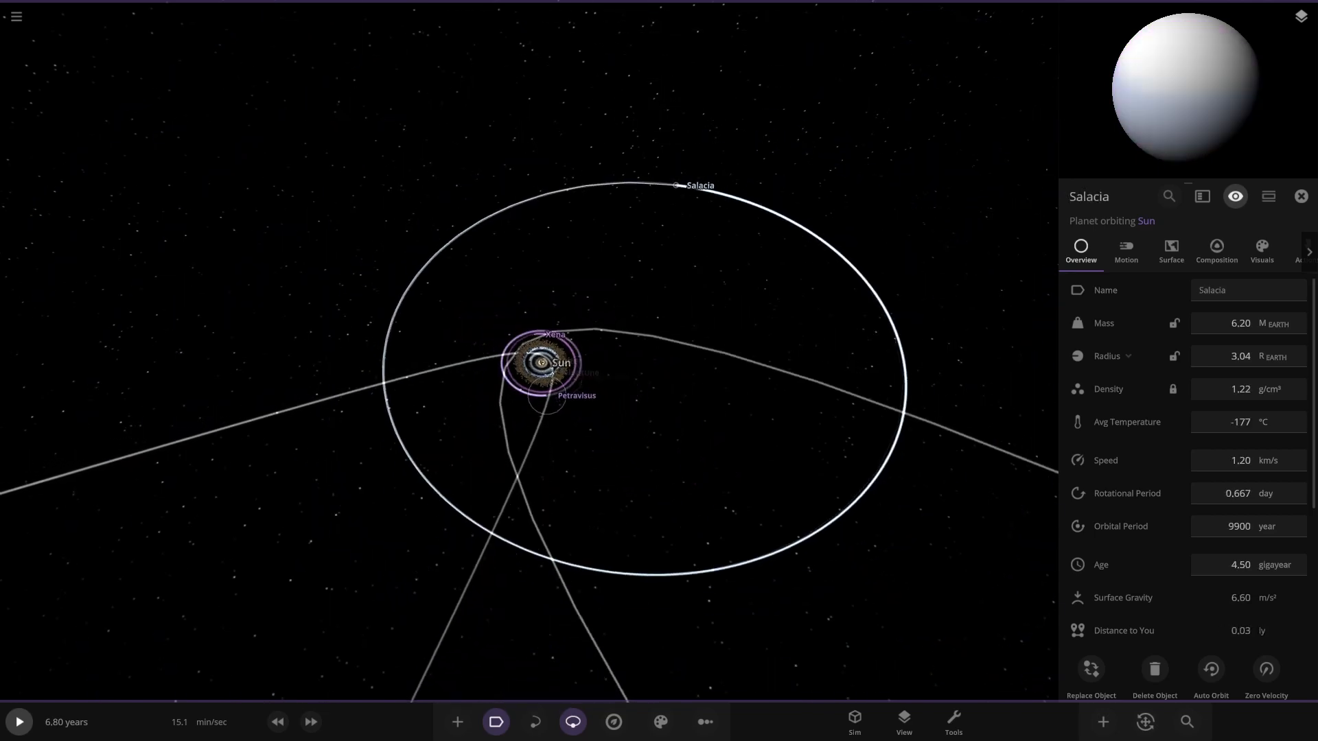
scroll("down", 3)
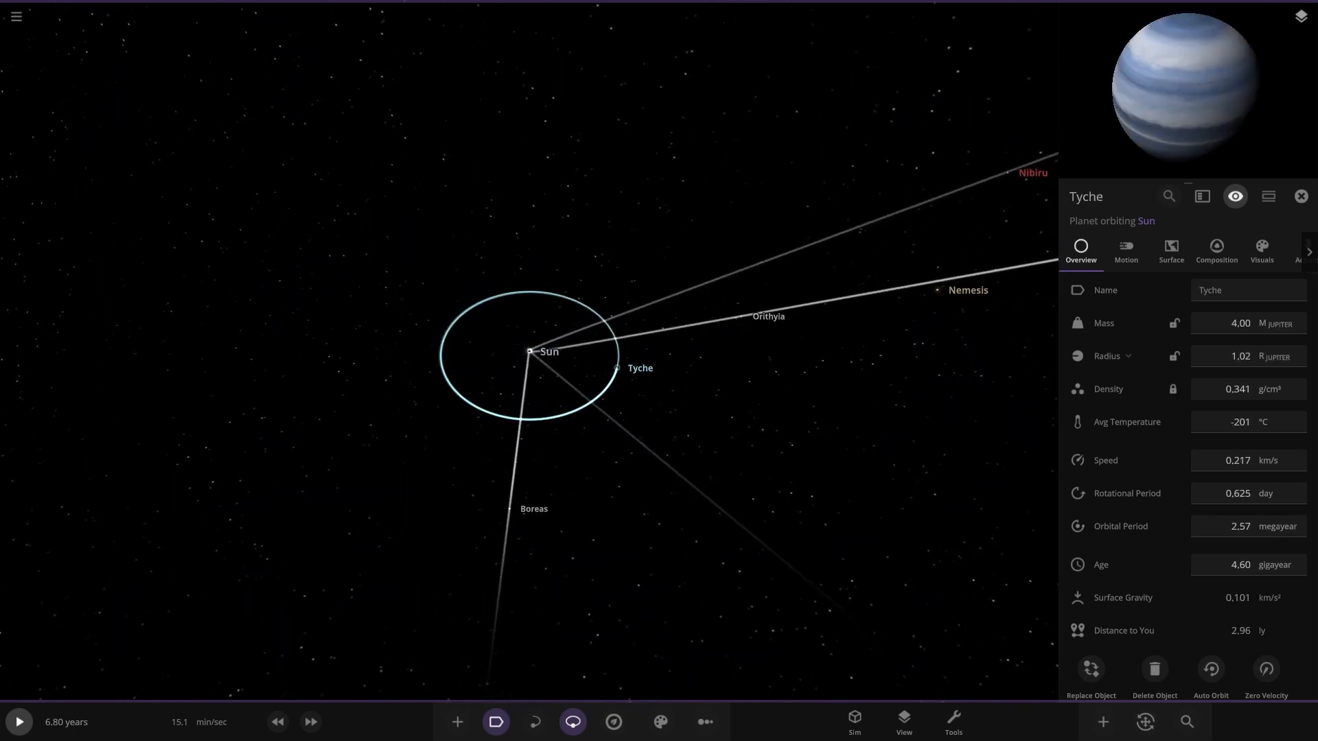
- Show the details of Boreas, then inspect the distant planet Orithyia
left_click(512, 511)
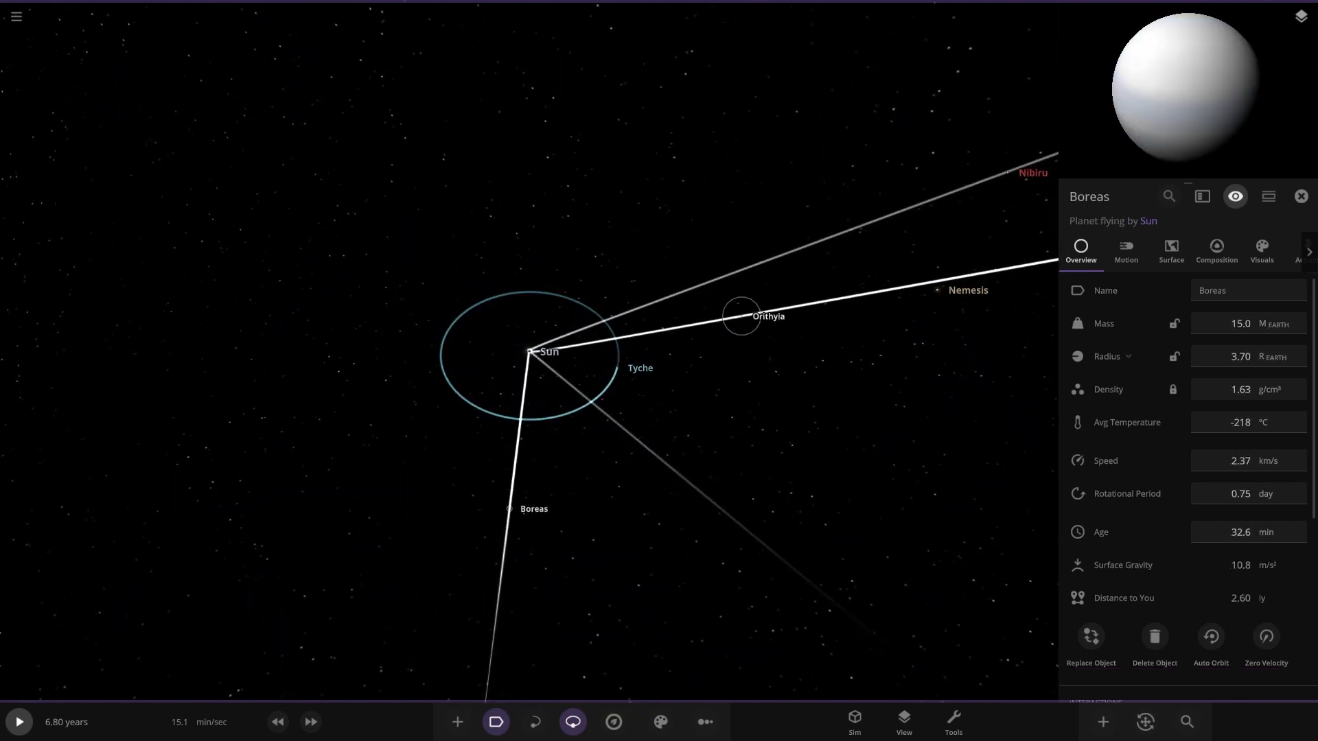
left_click(739, 316)
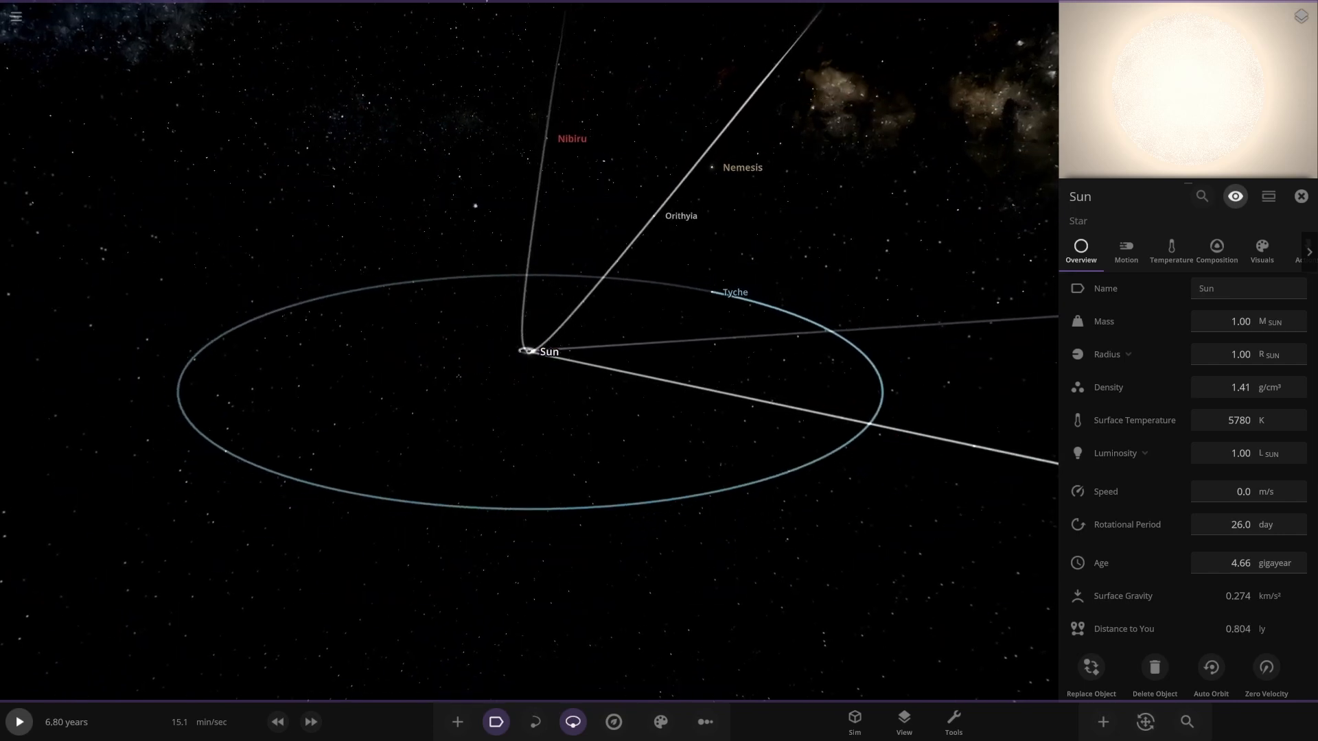
- Fly to the star Nemesis, adjust the View settings, then fly on to Nibiru
left_click(1299, 196)
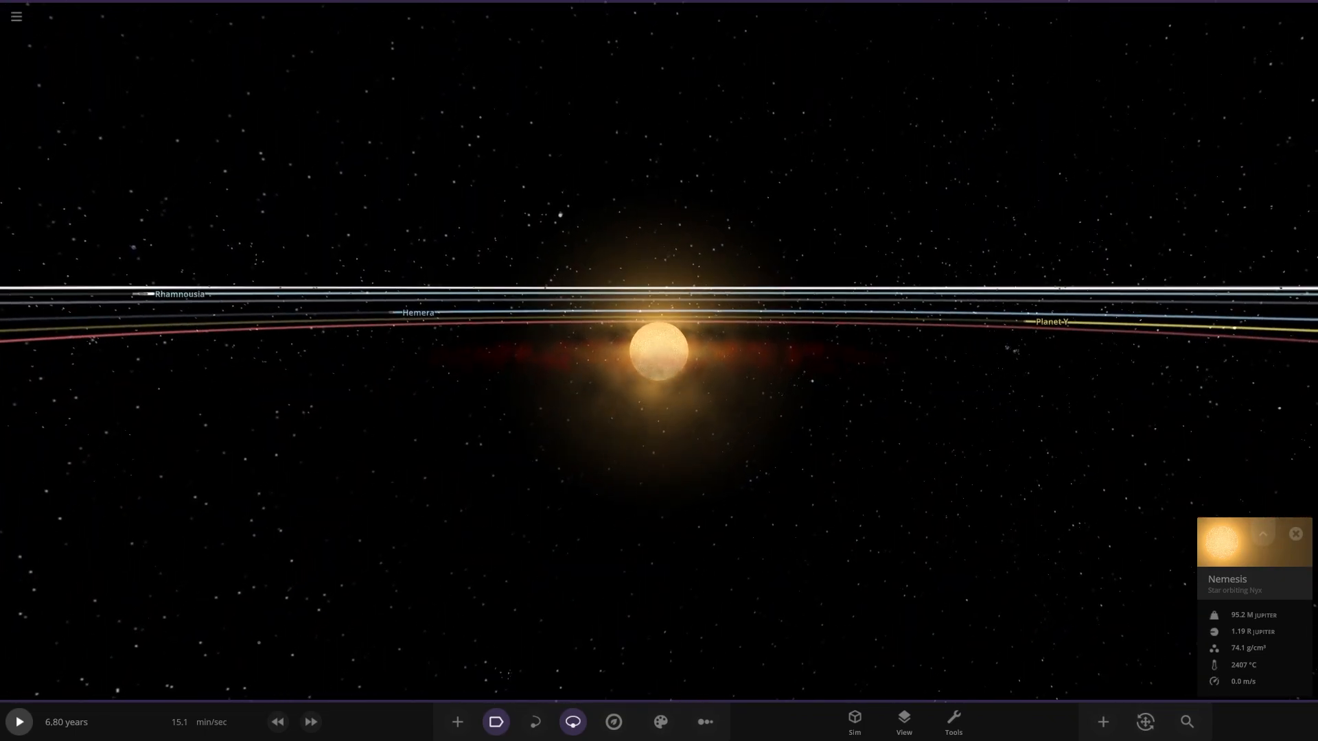
left_click(903, 721)
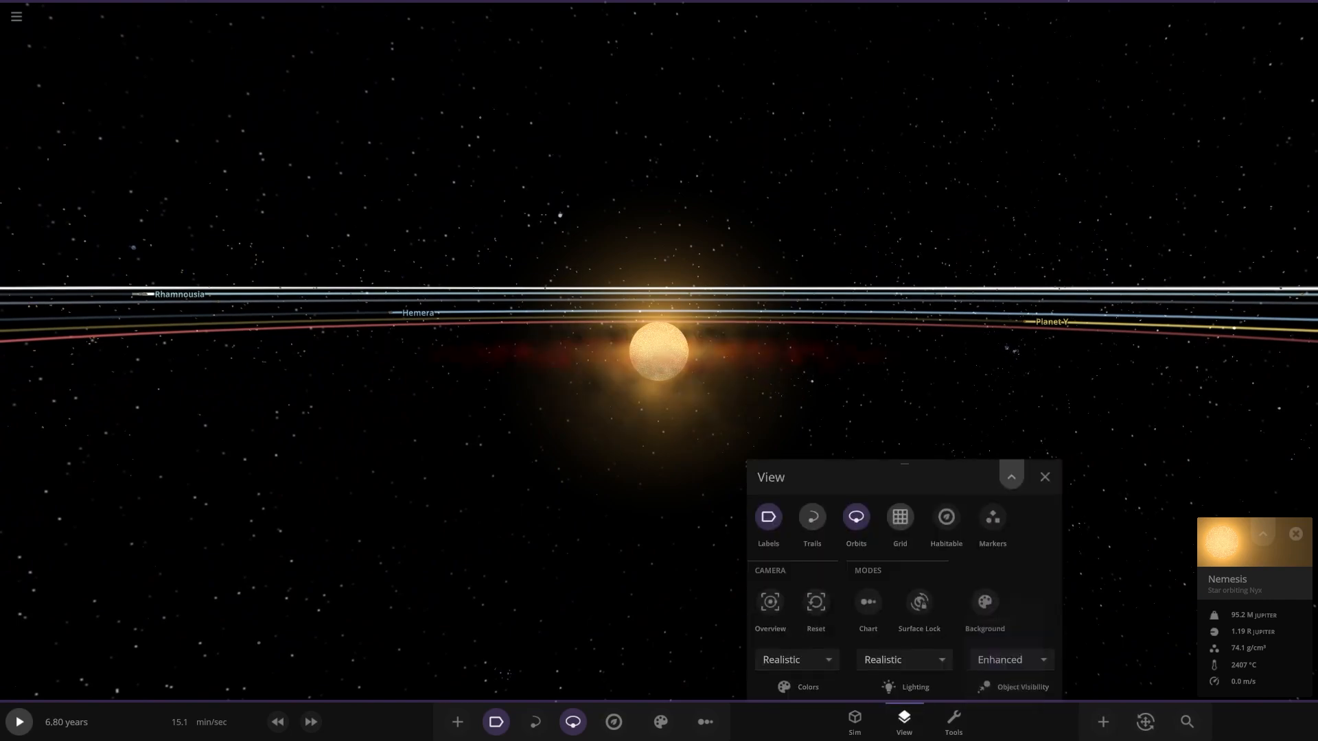
left_click(1011, 476)
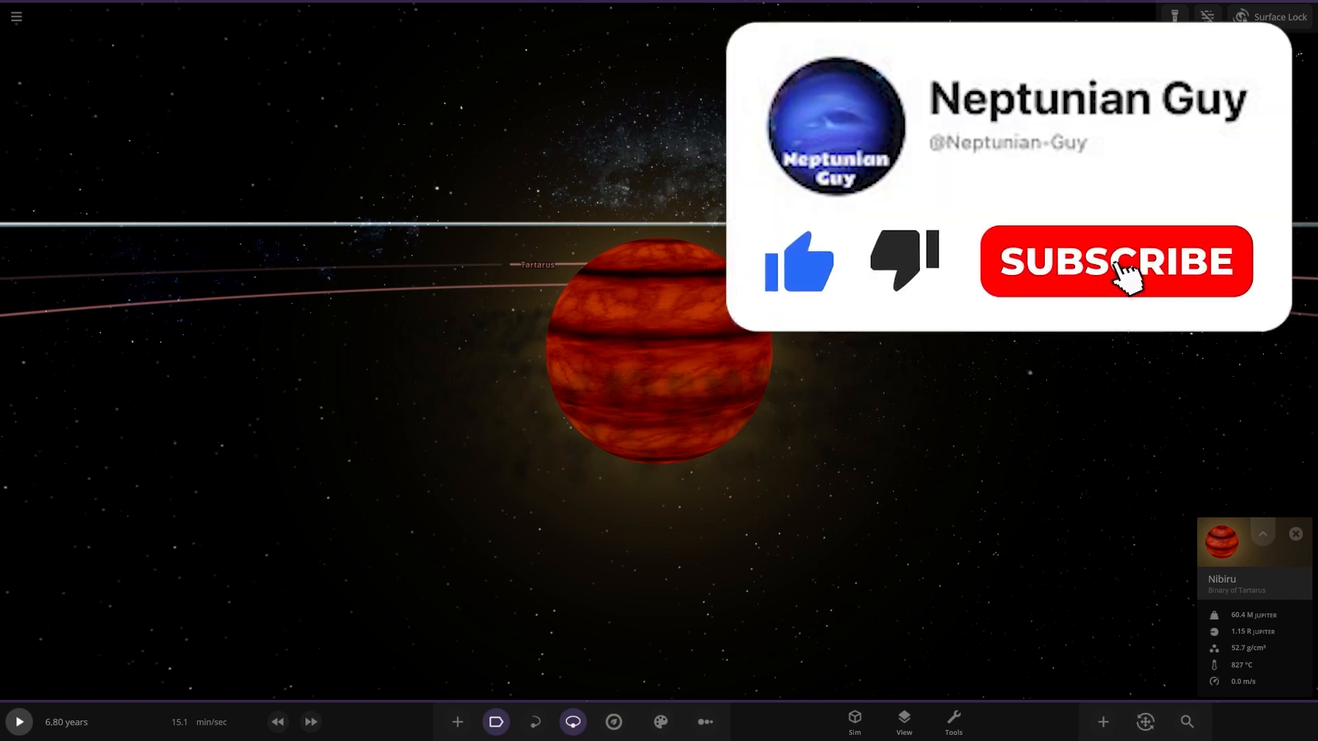
left_click(1114, 261)
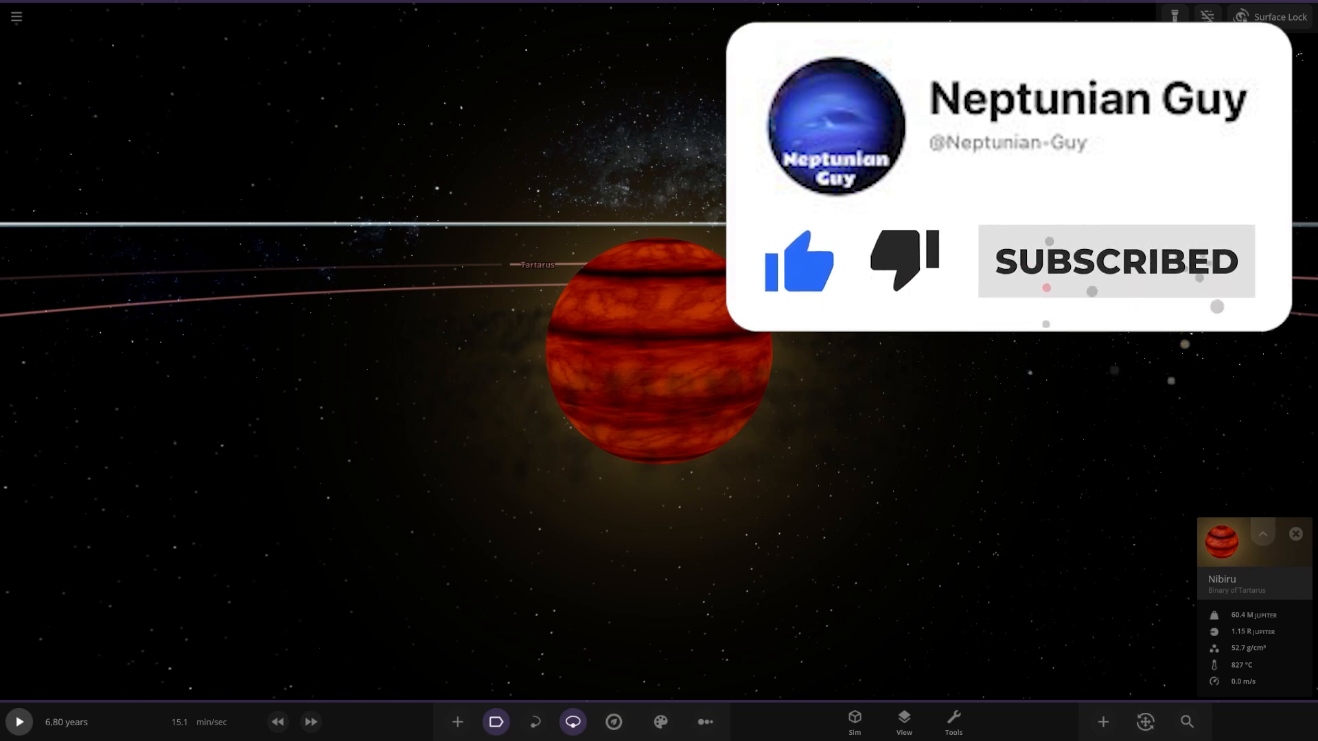